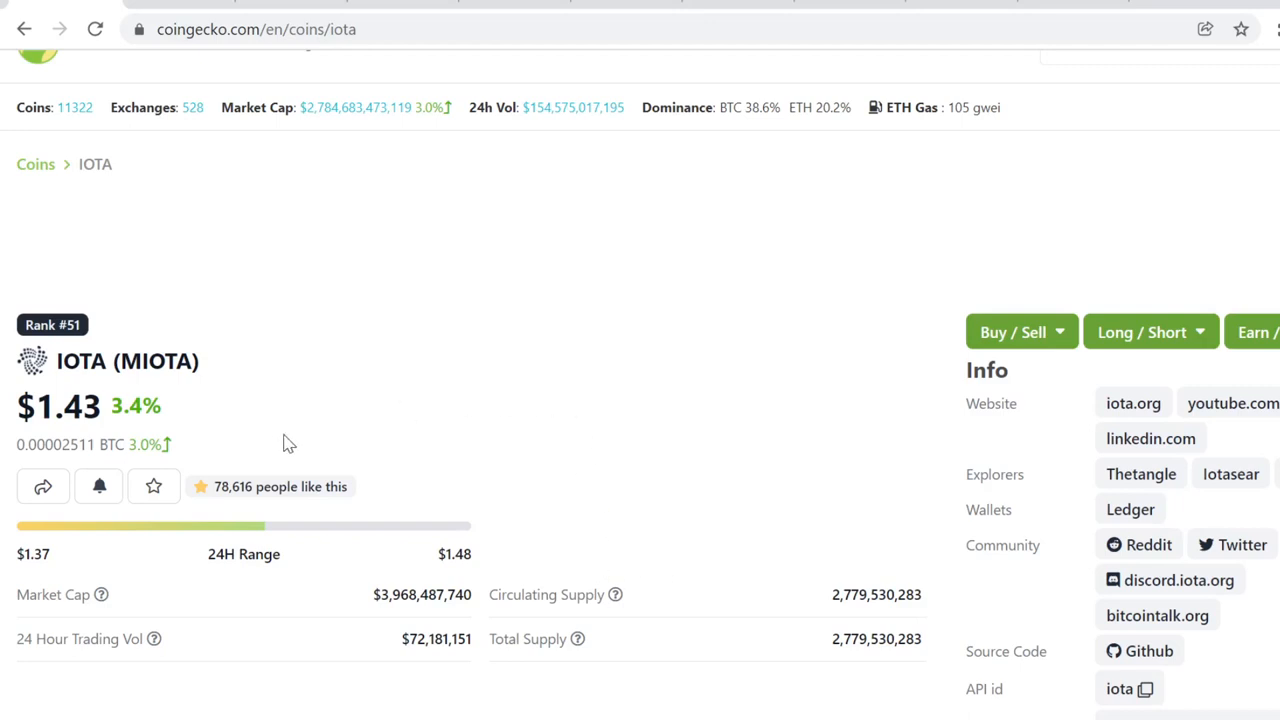
mouse_move(324, 446)
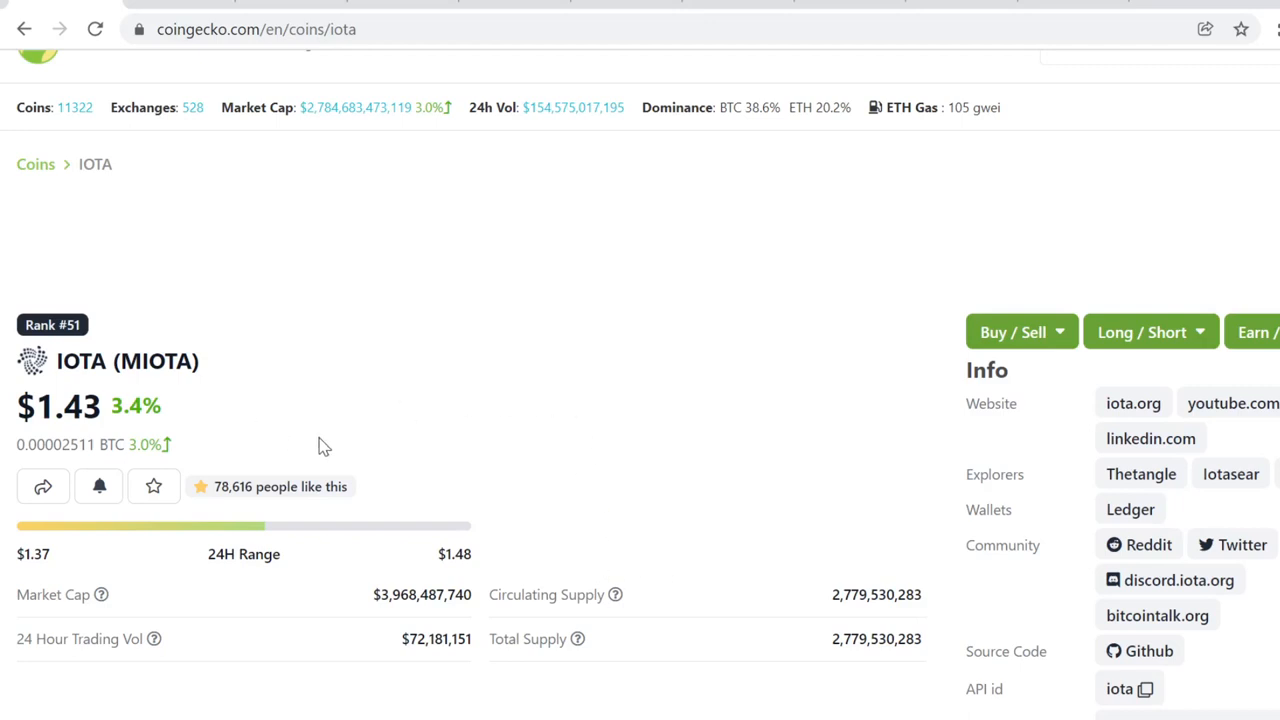
mouse_move(502, 292)
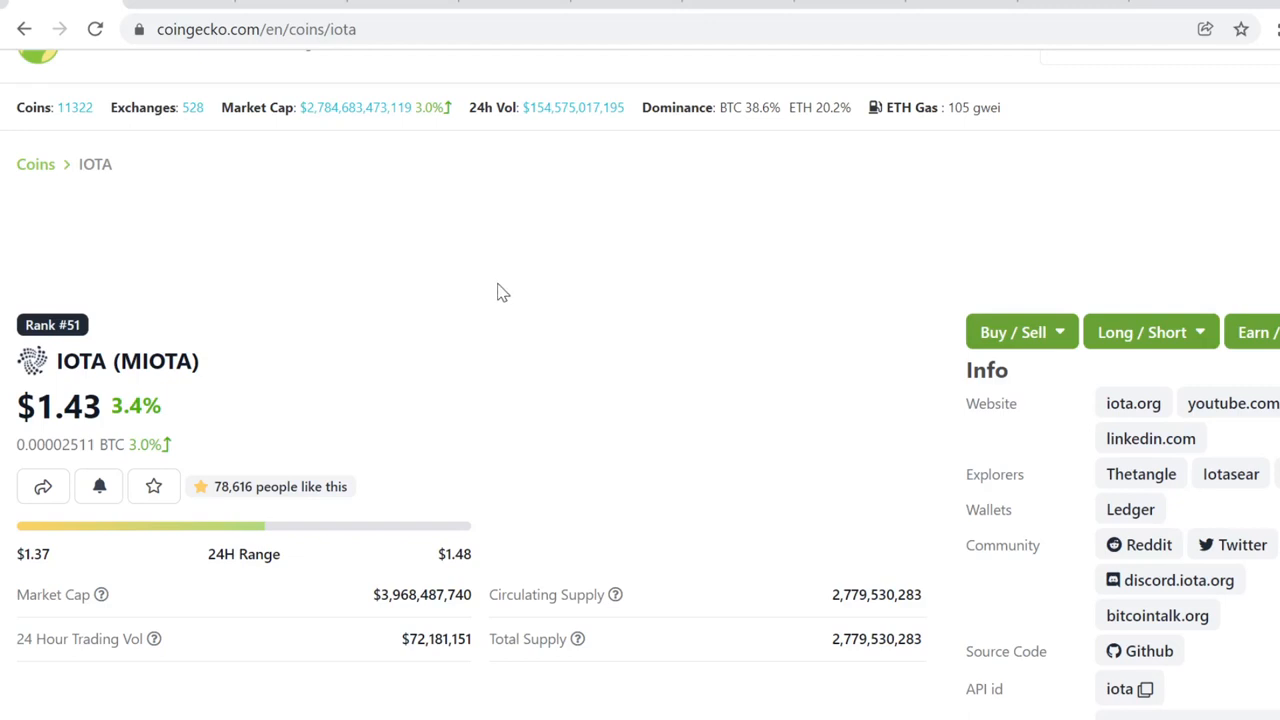
- Scroll down to IOTA's Max-range price chart showing the late-2017 peak through 2021
scroll(down, 3)
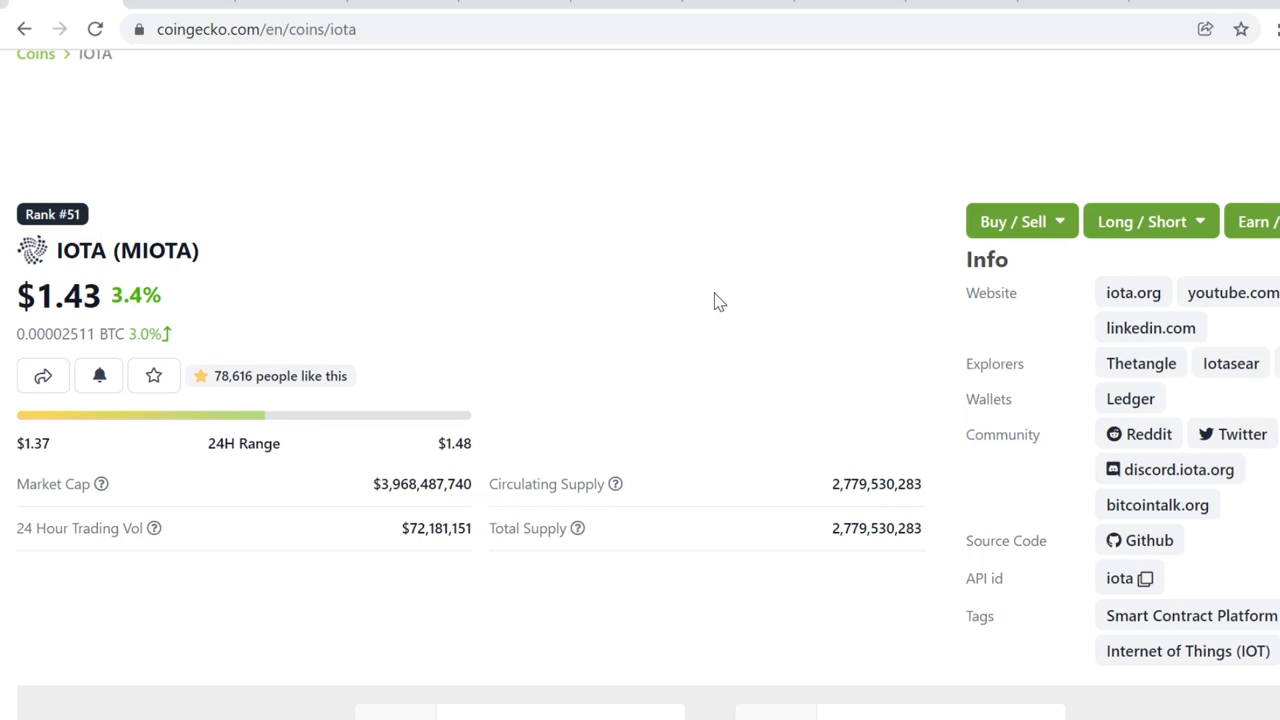
scroll(down, 3)
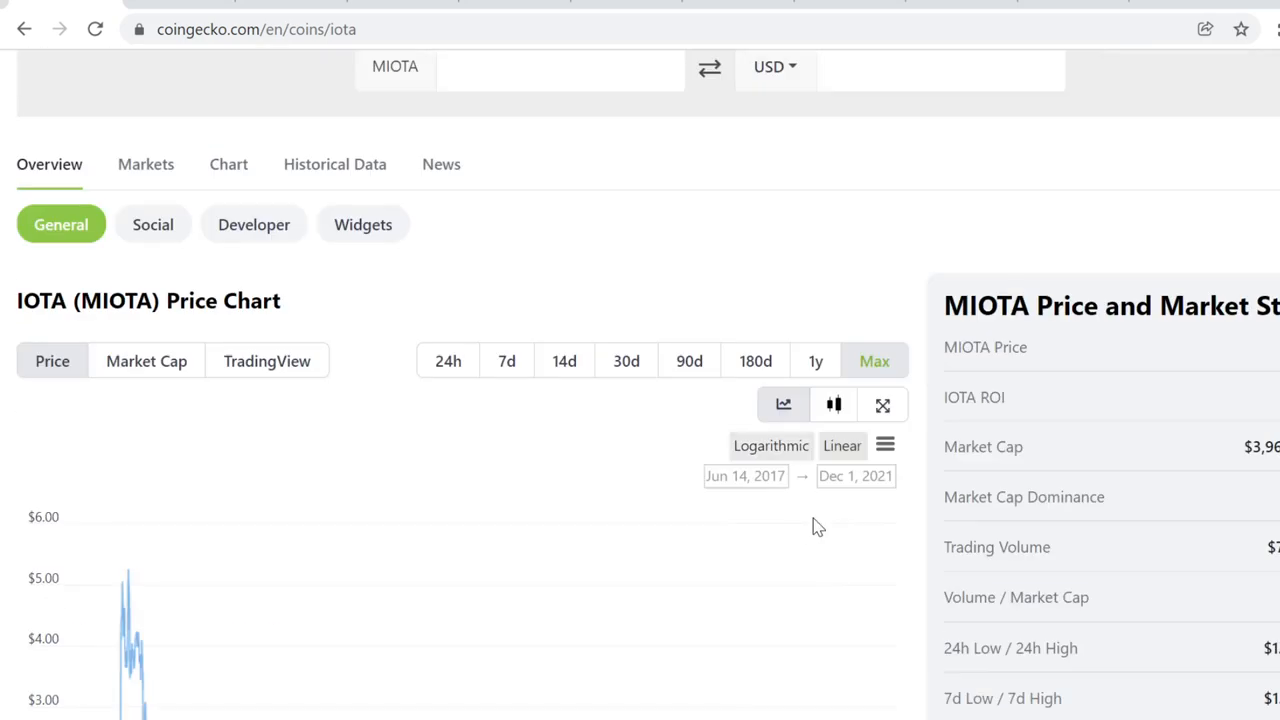
scroll(down, 3)
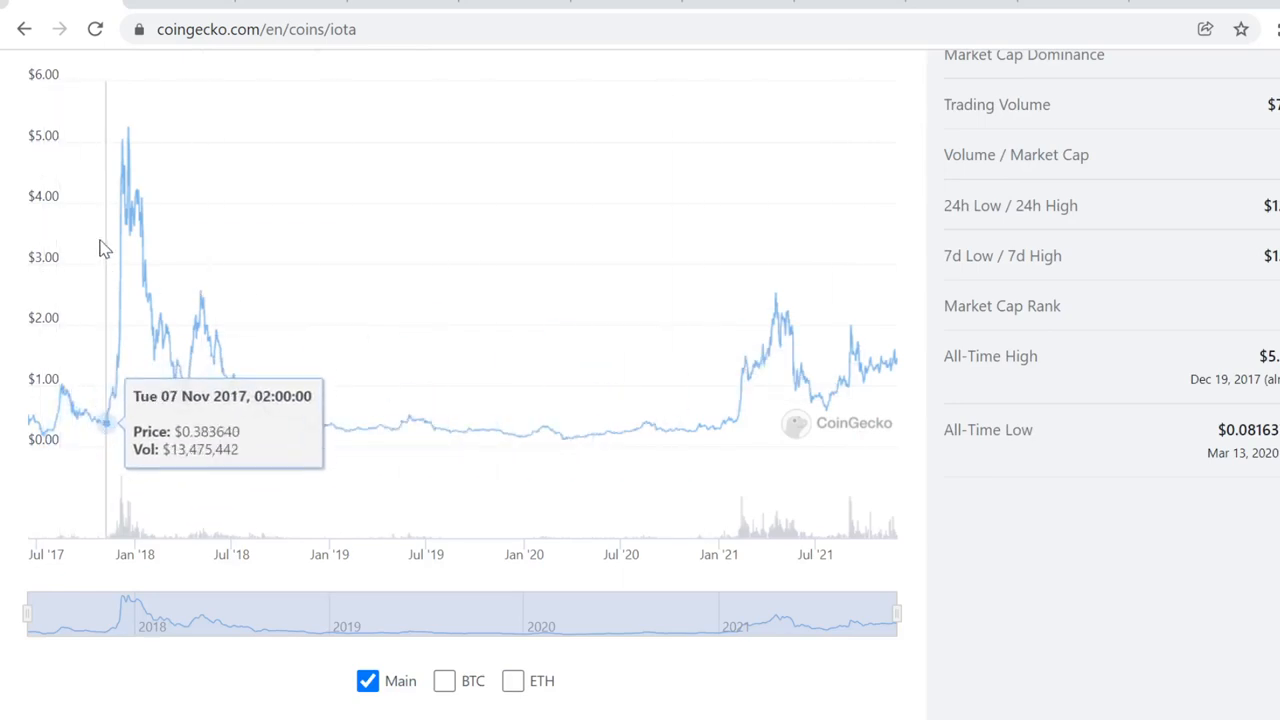
mouse_move(136, 140)
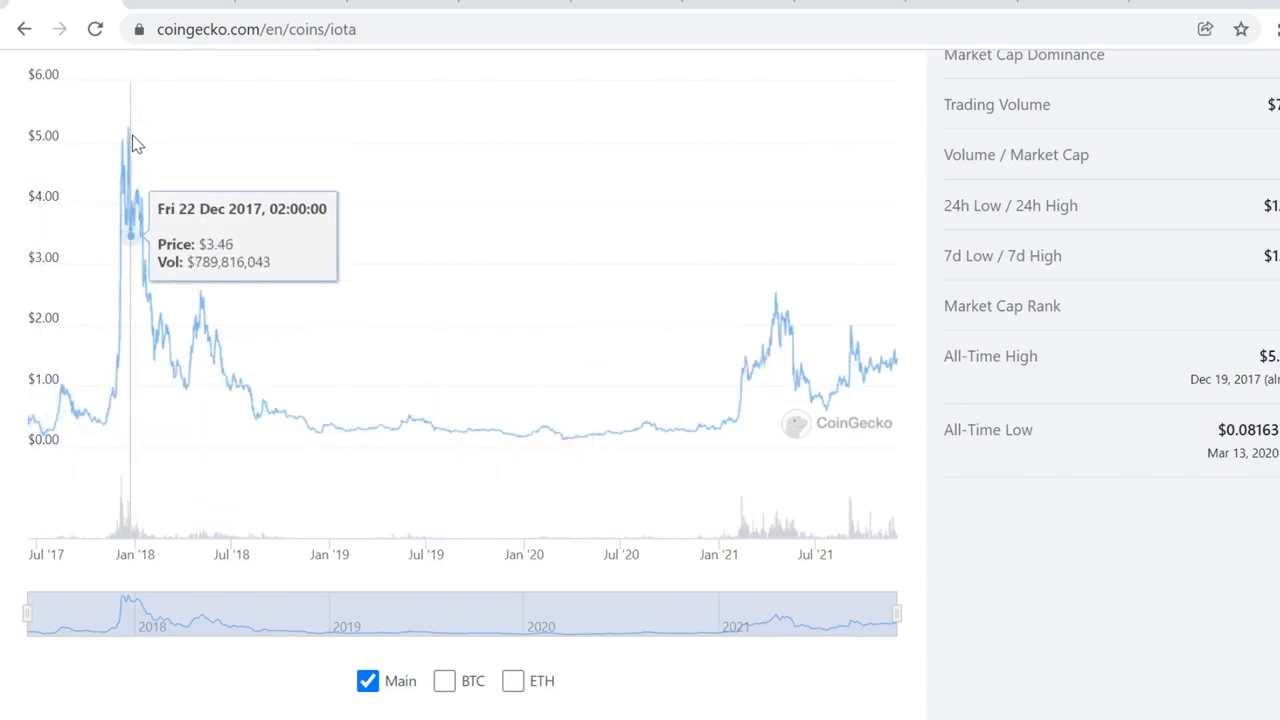
mouse_move(148, 56)
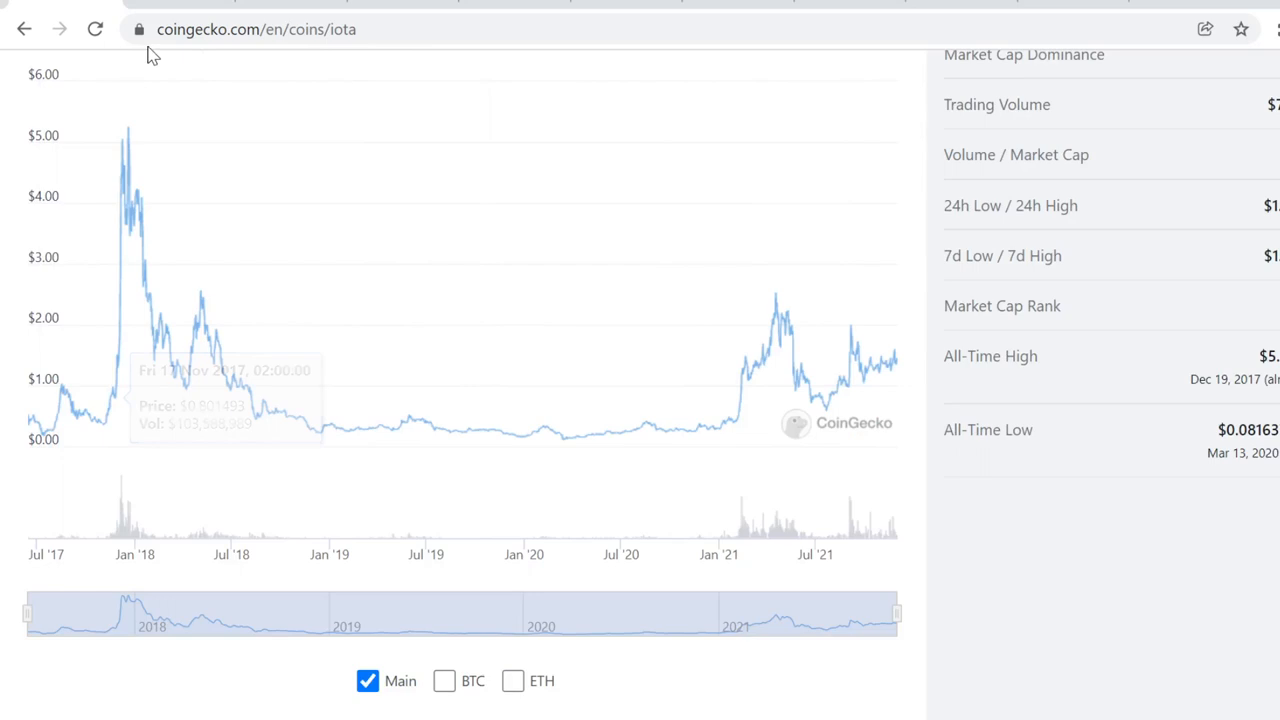
mouse_move(118, 236)
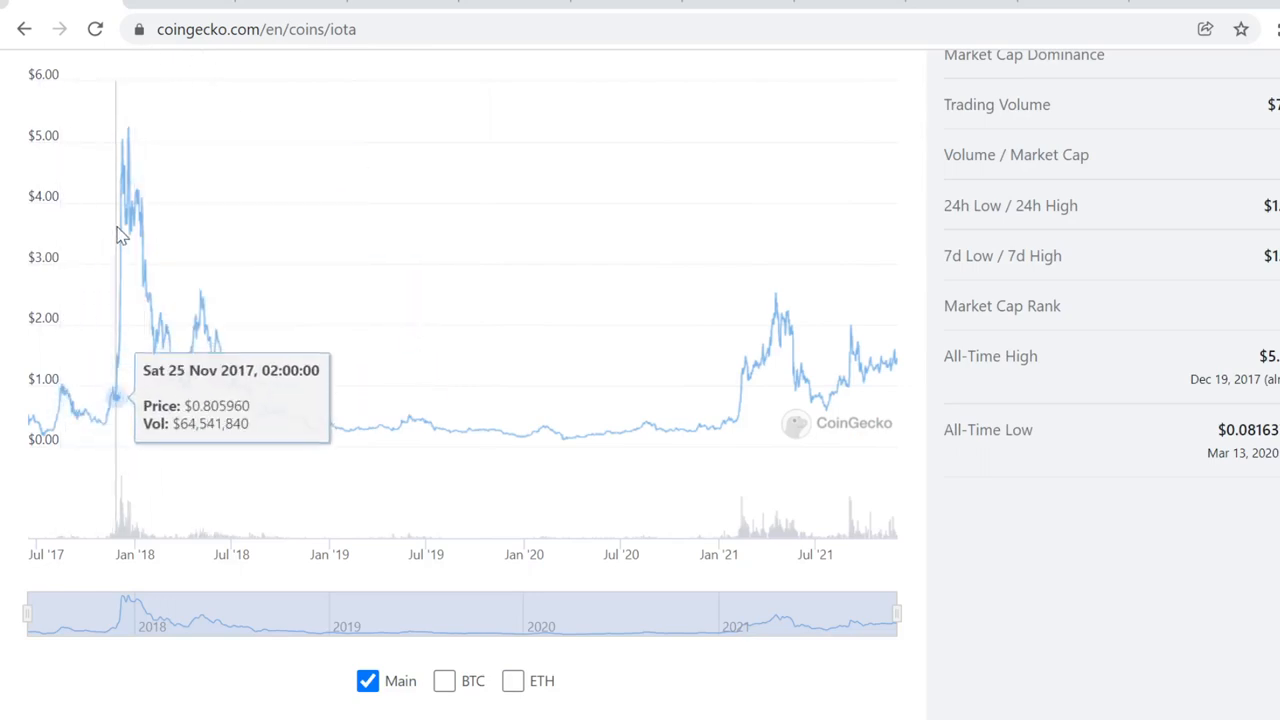
mouse_move(58, 284)
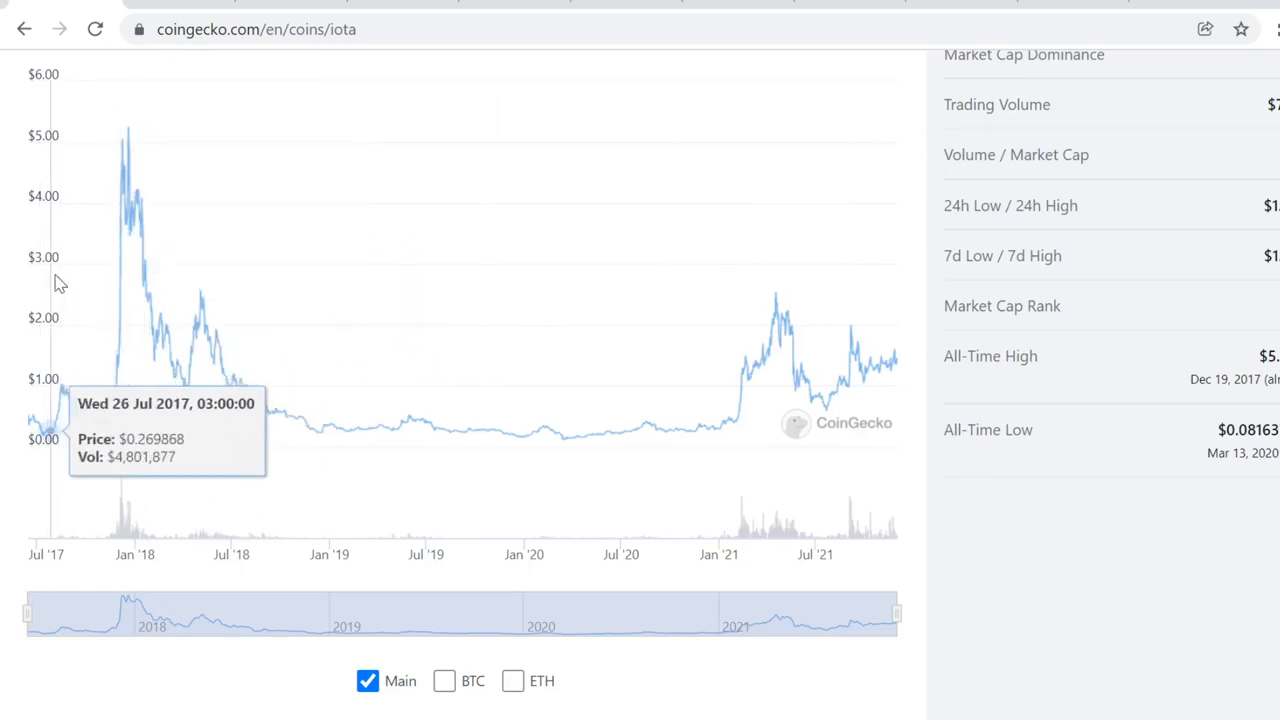
mouse_move(136, 164)
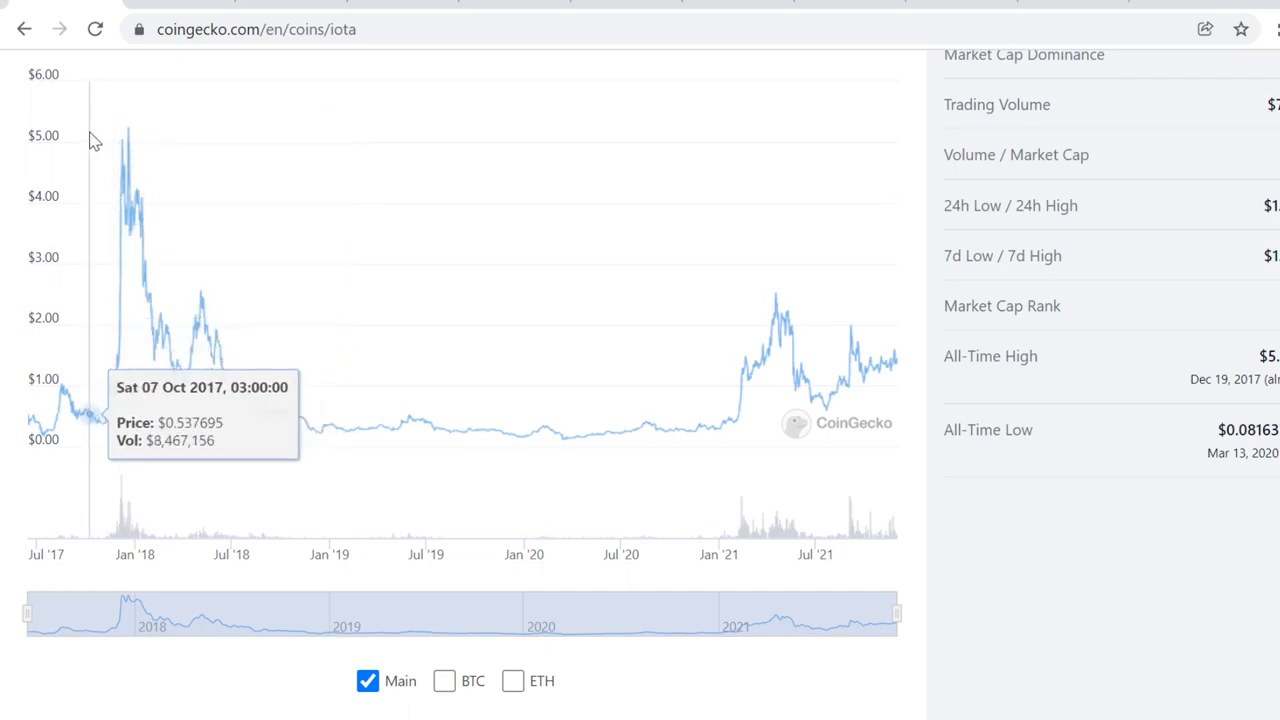
mouse_move(90, 140)
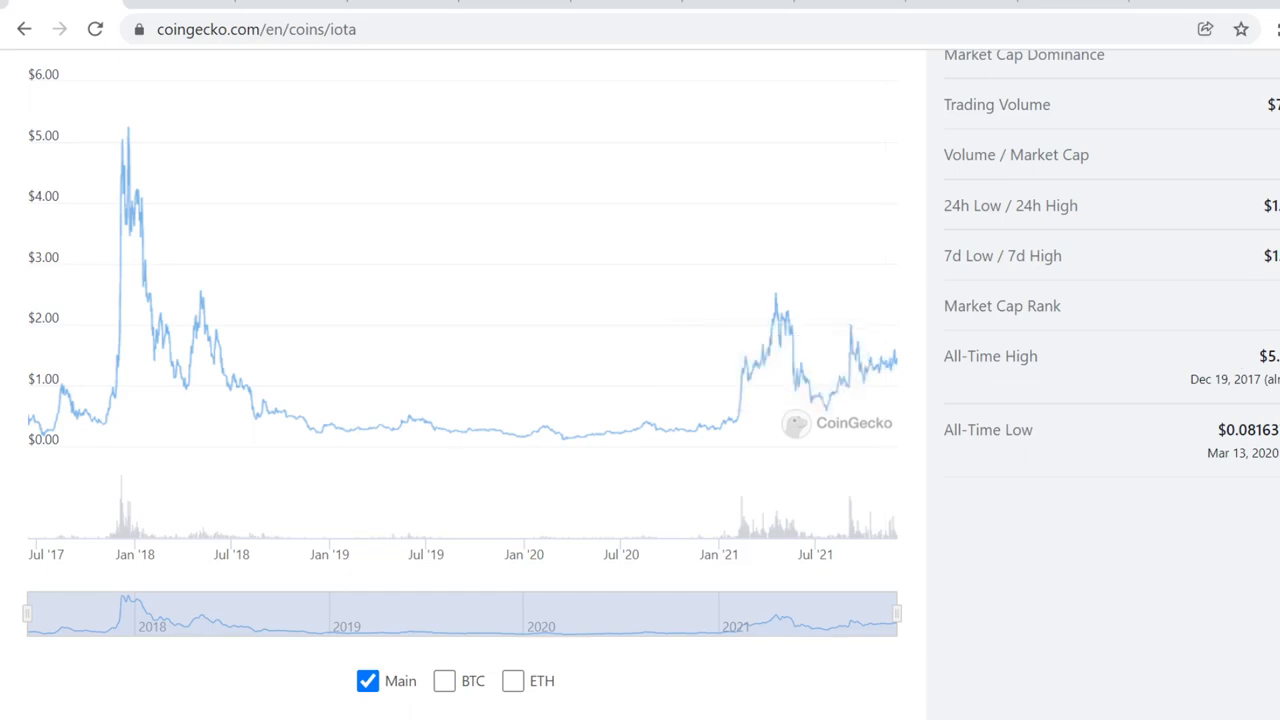
scroll(up, 3)
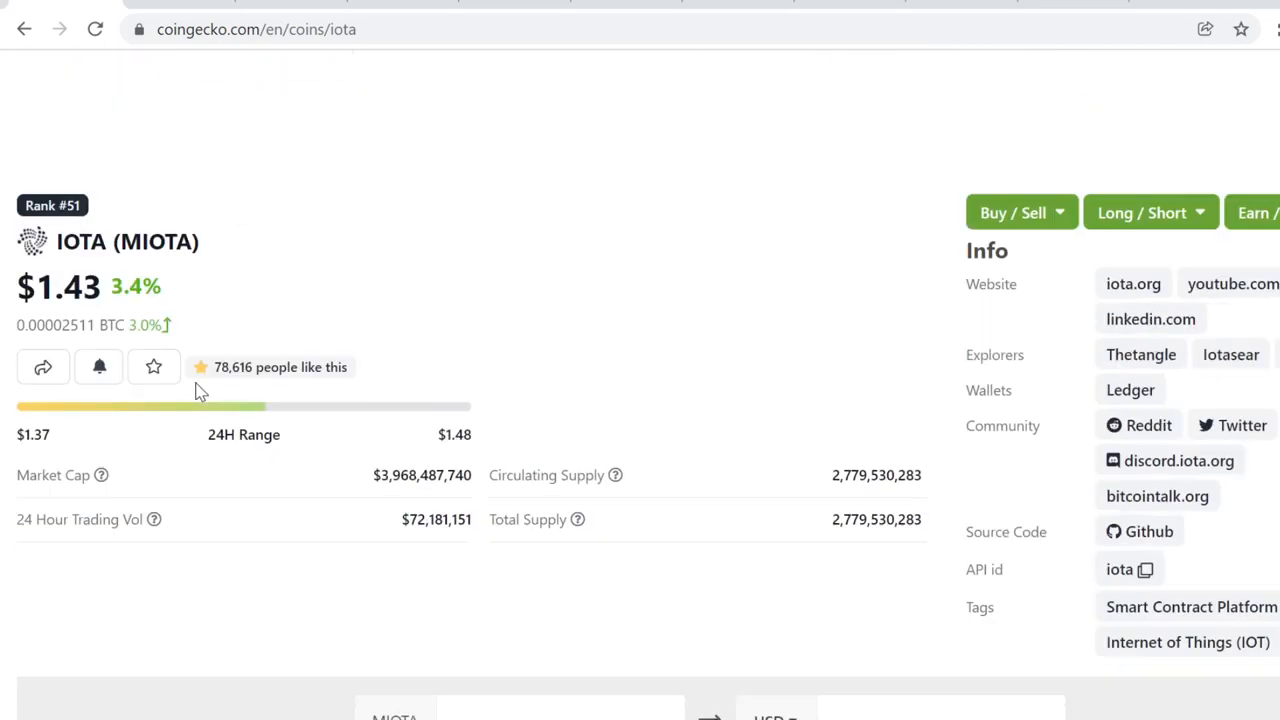
scroll(up, 3)
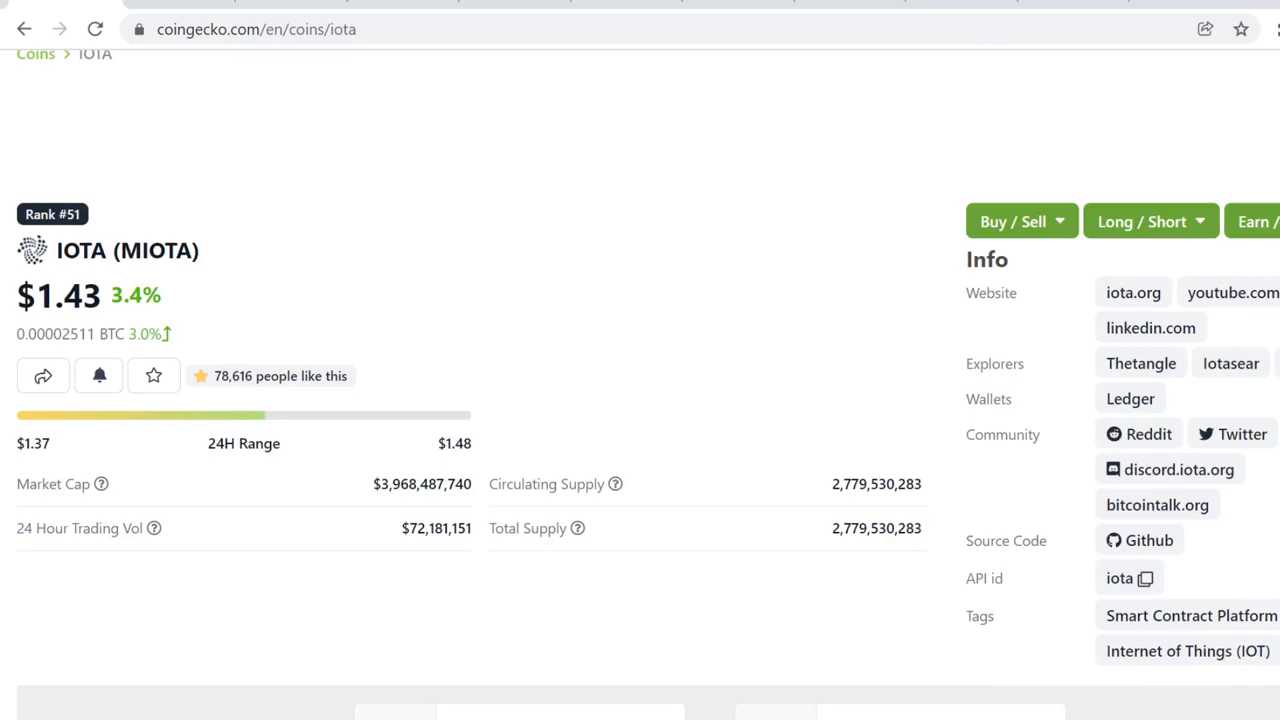
scroll(down, 3)
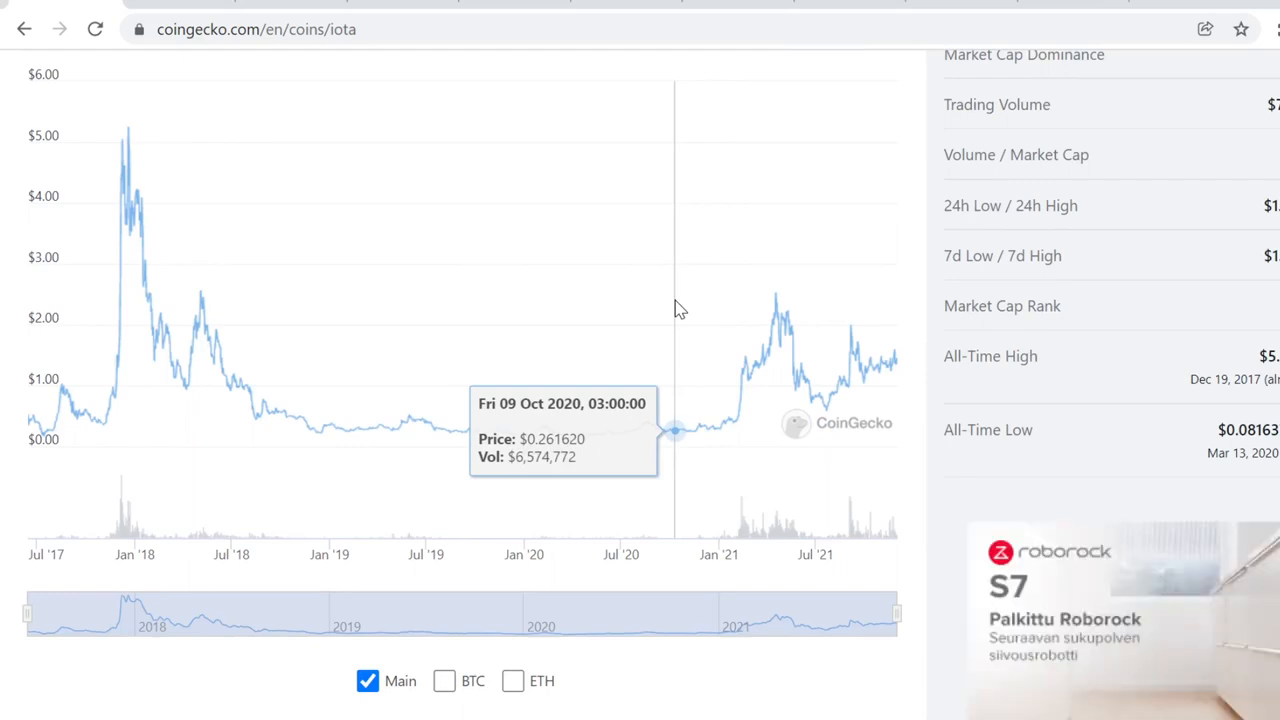
mouse_move(184, 280)
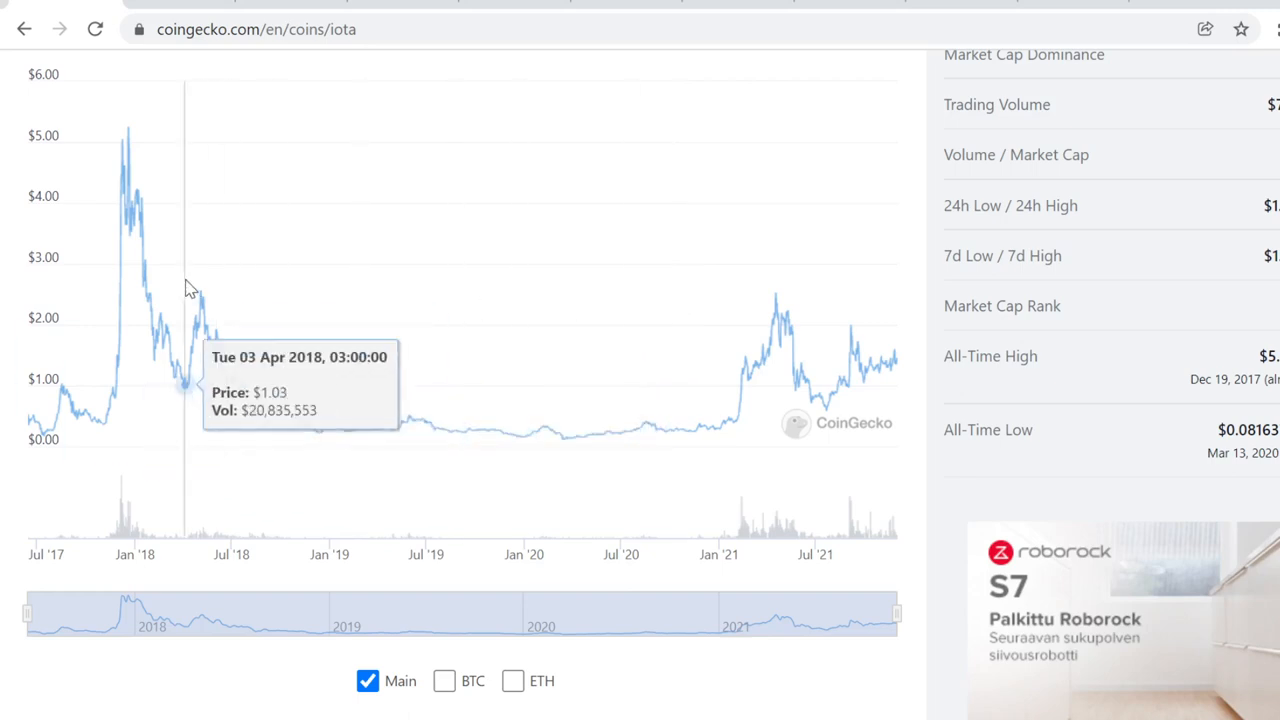
mouse_move(584, 370)
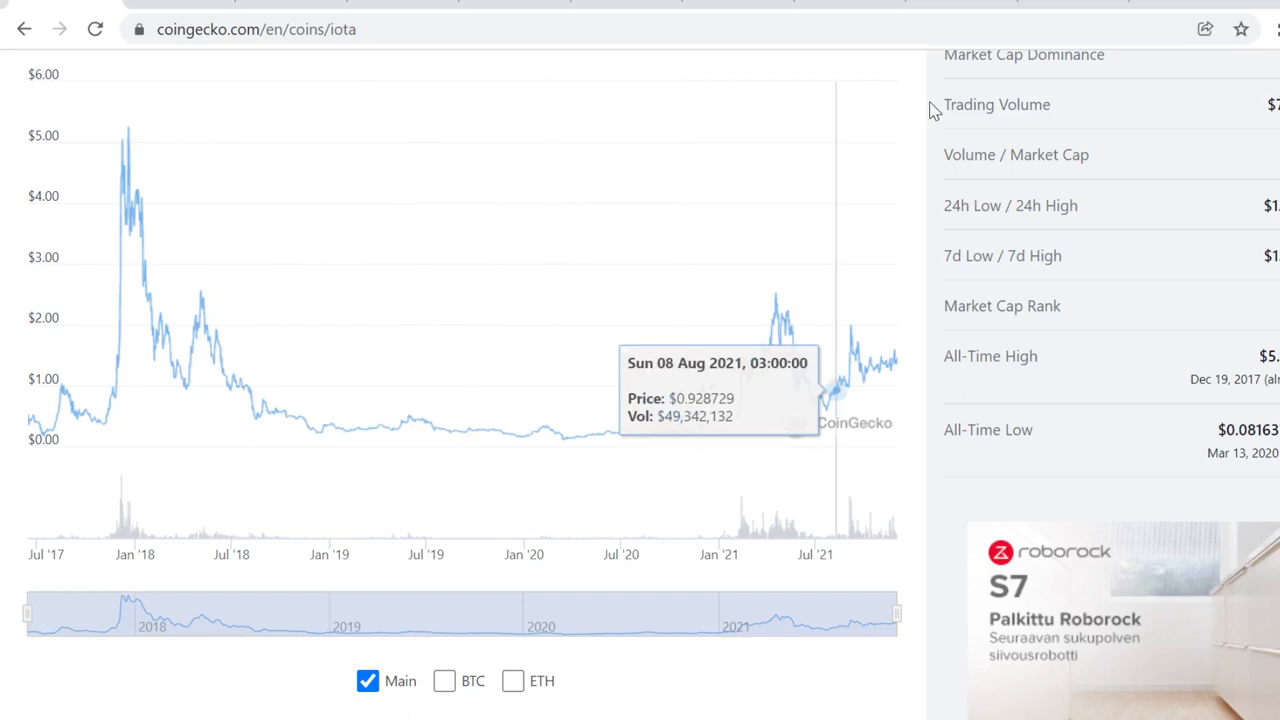
mouse_move(930, 108)
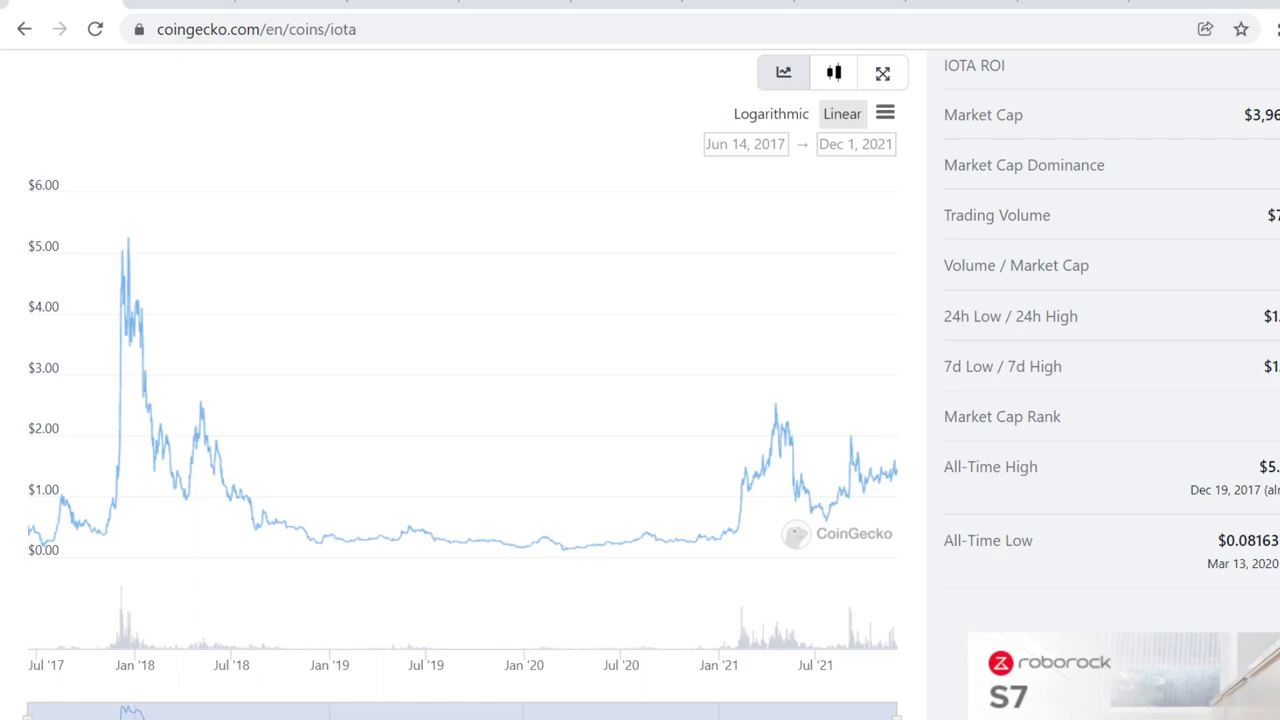
mouse_move(176, 230)
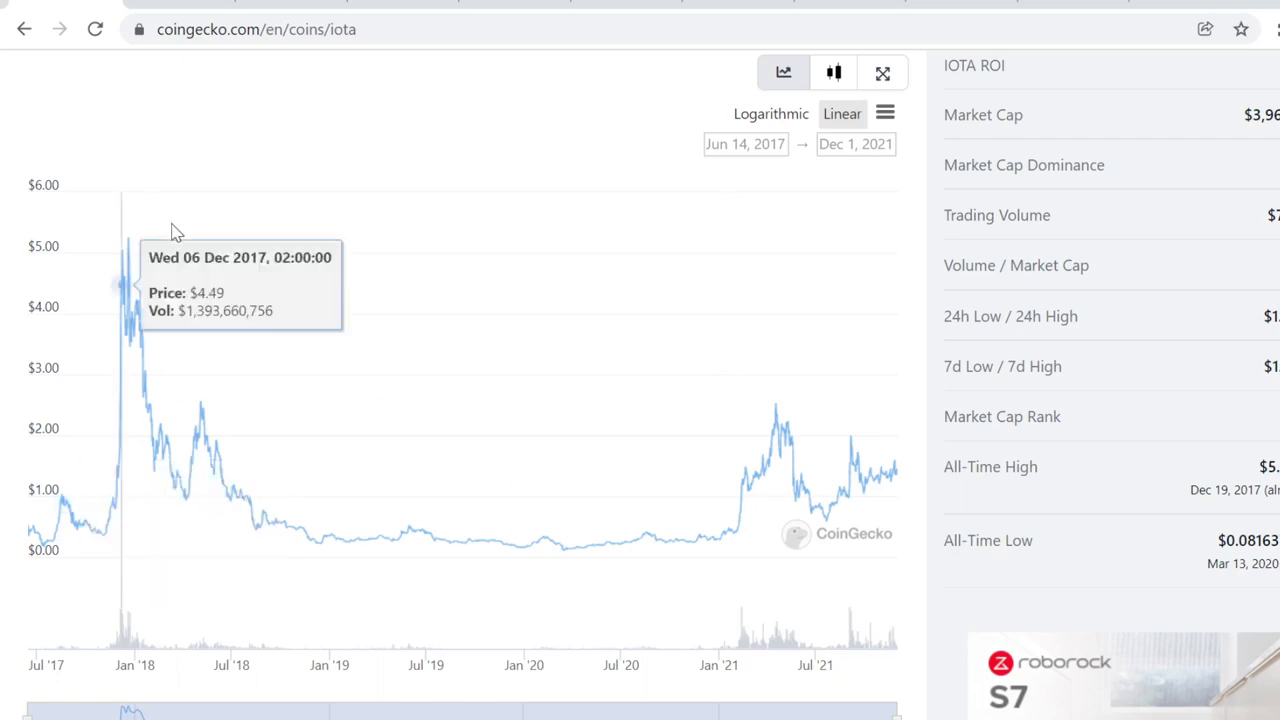
- Scroll back up to IOTA's summary with the $1.43 price and rank #51
scroll(up, 3)
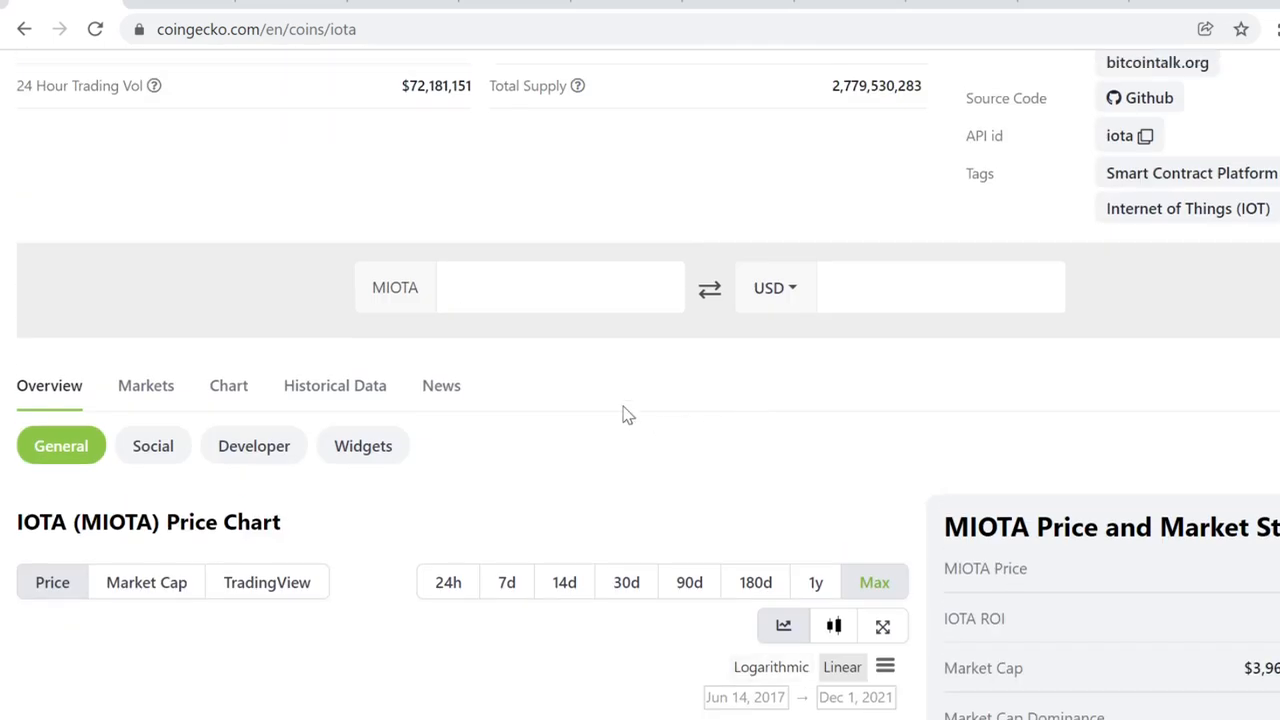
scroll(up, 3)
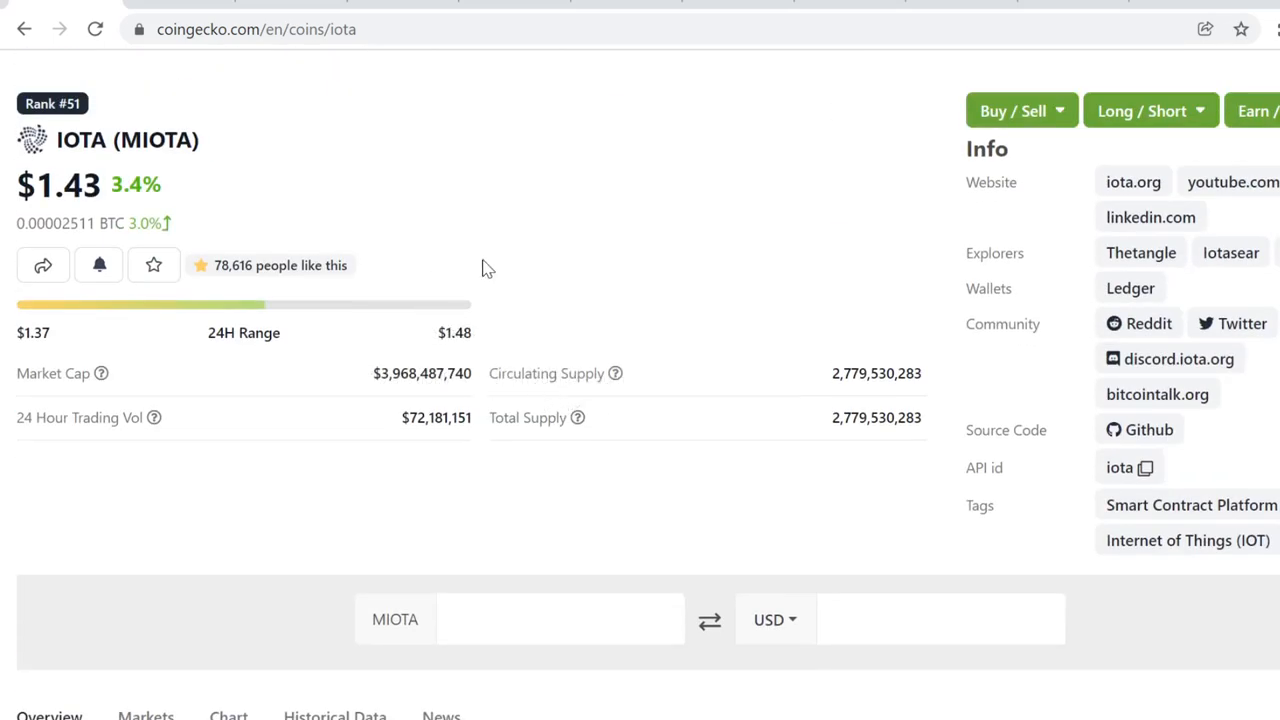
mouse_move(458, 268)
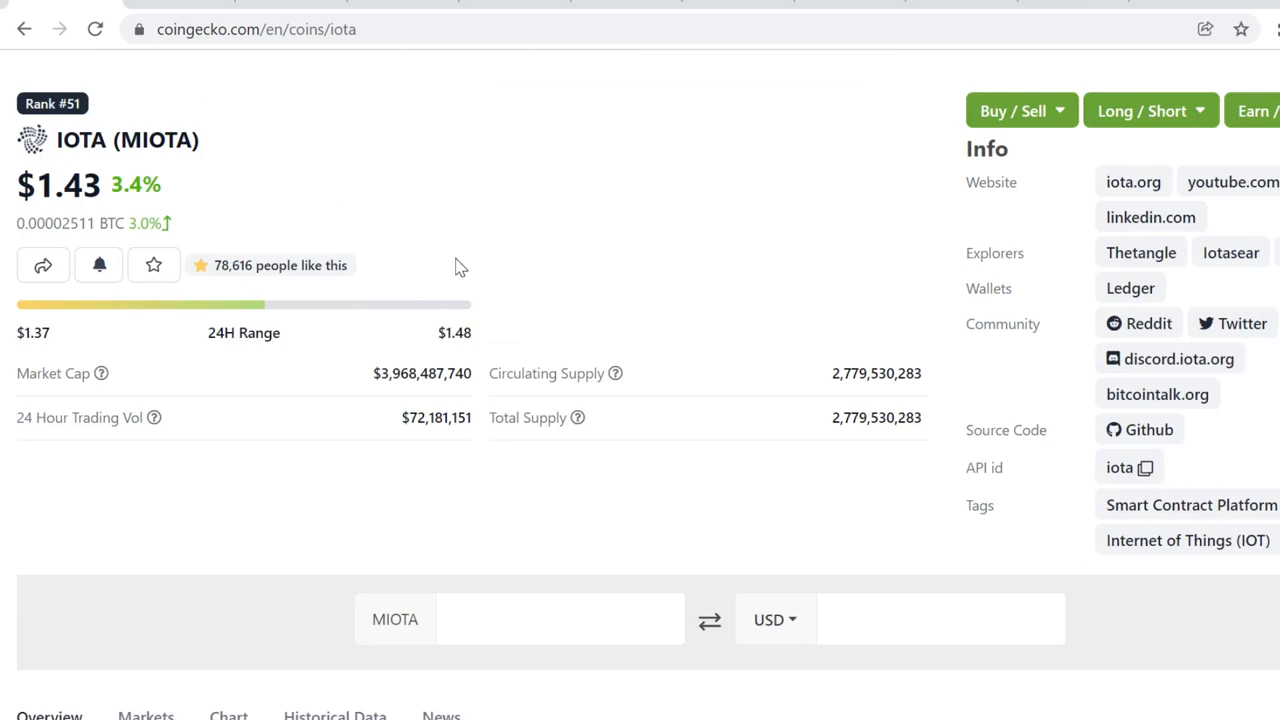
mouse_move(430, 336)
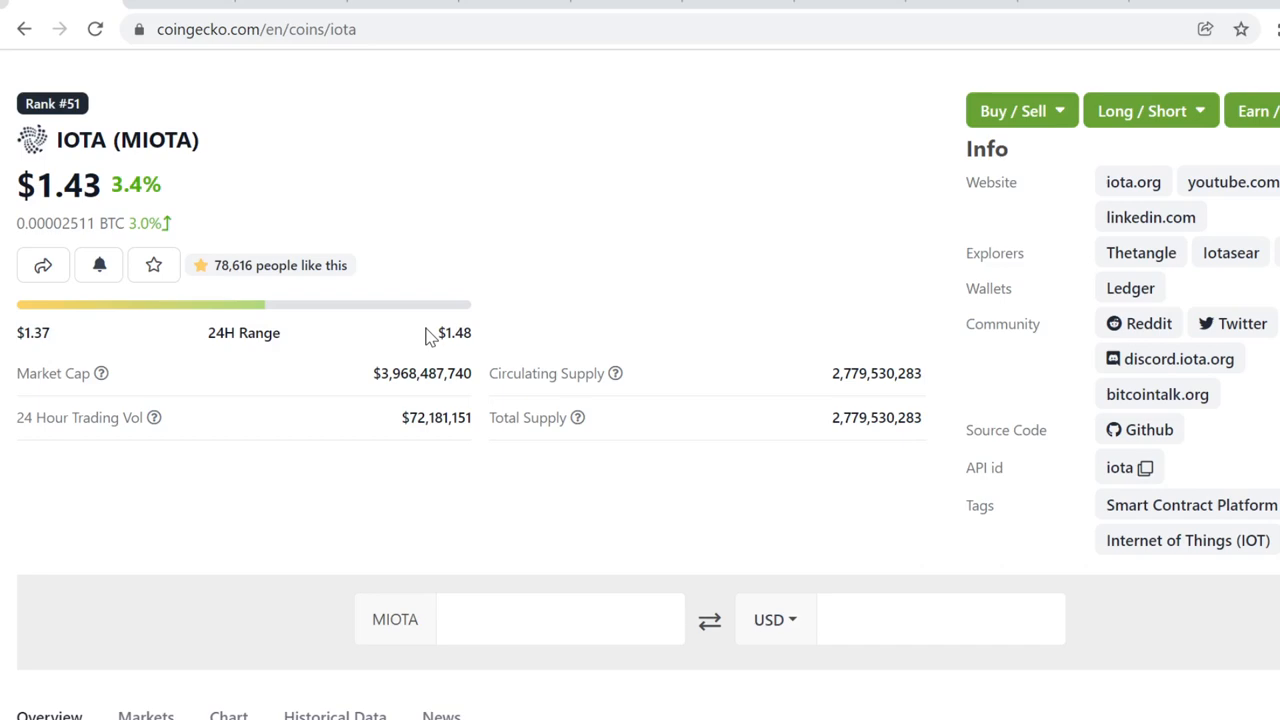
- Read IOTA's latest charted price of $1.47 on 24 Nov 2021, then return to the overview
scroll(down, 3)
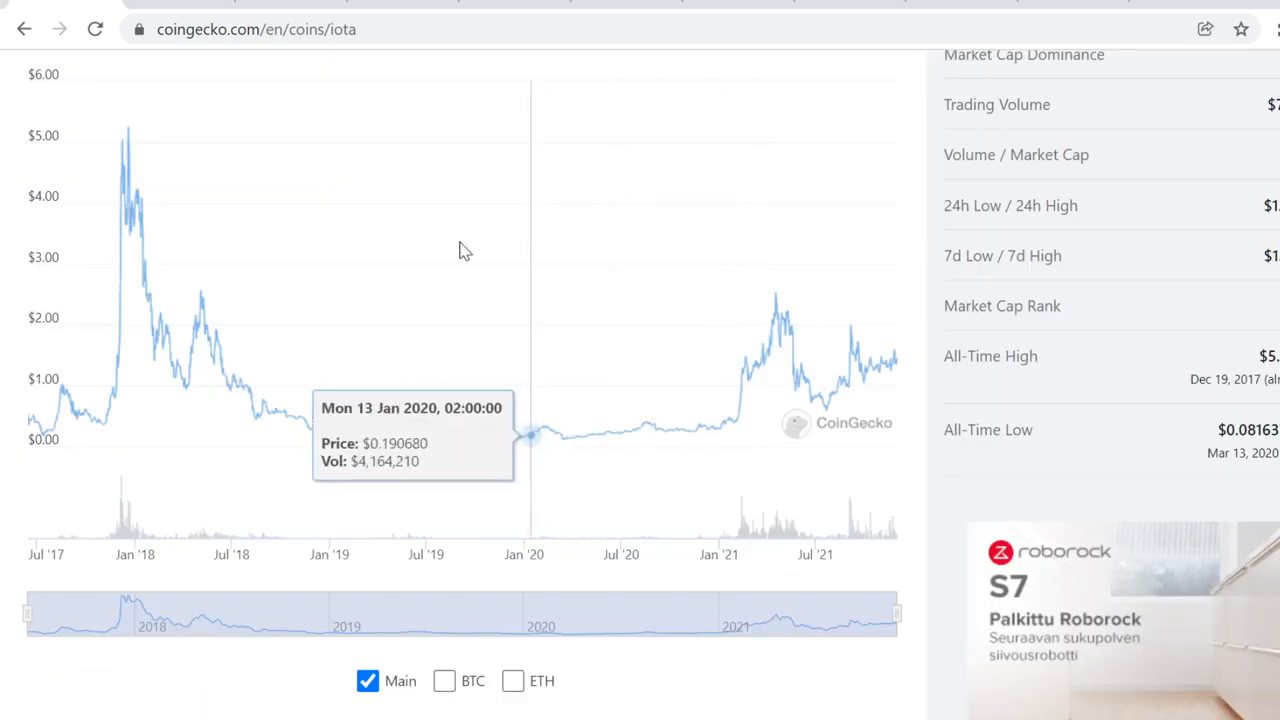
mouse_move(930, 340)
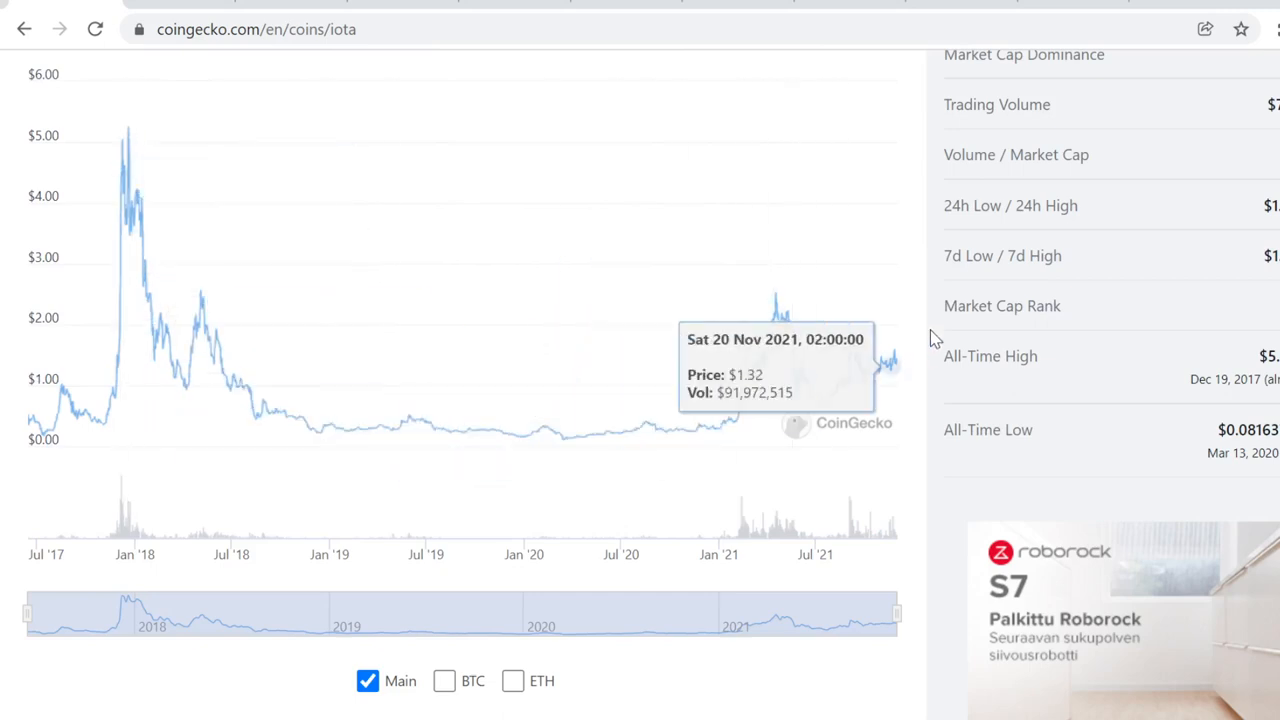
mouse_move(920, 298)
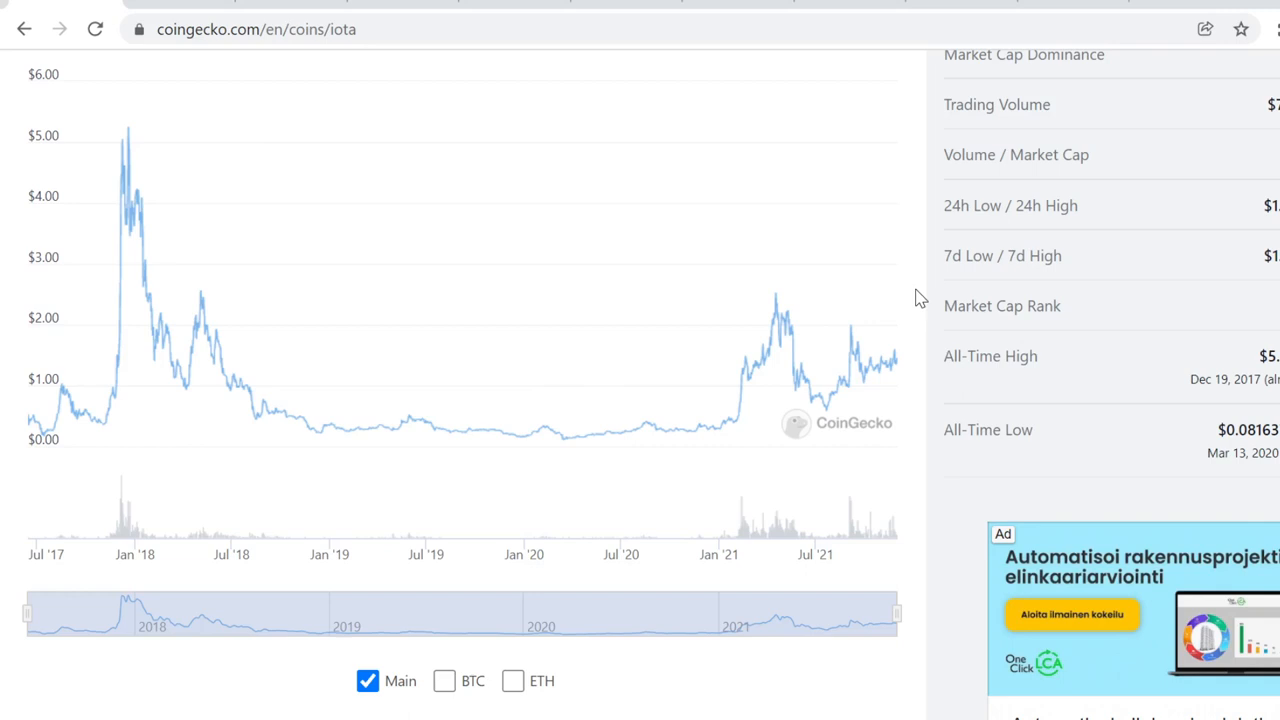
mouse_move(890, 360)
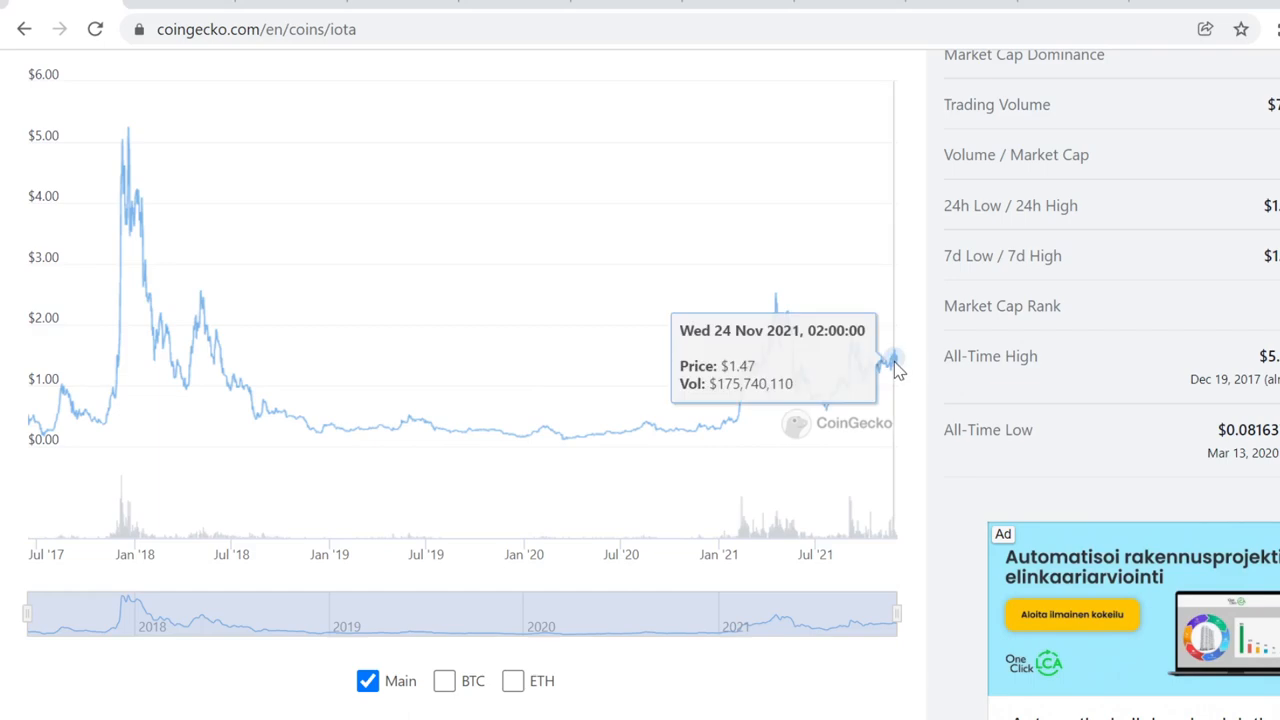
scroll(up, 3)
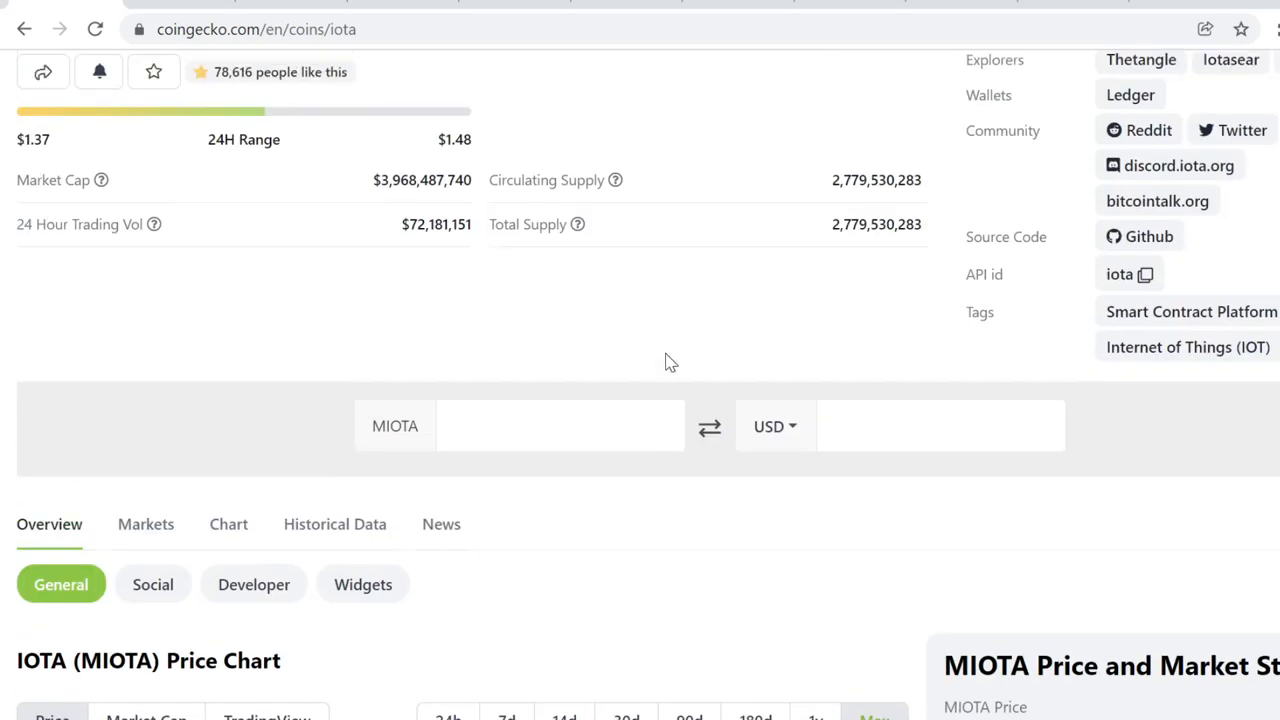
scroll(up, 3)
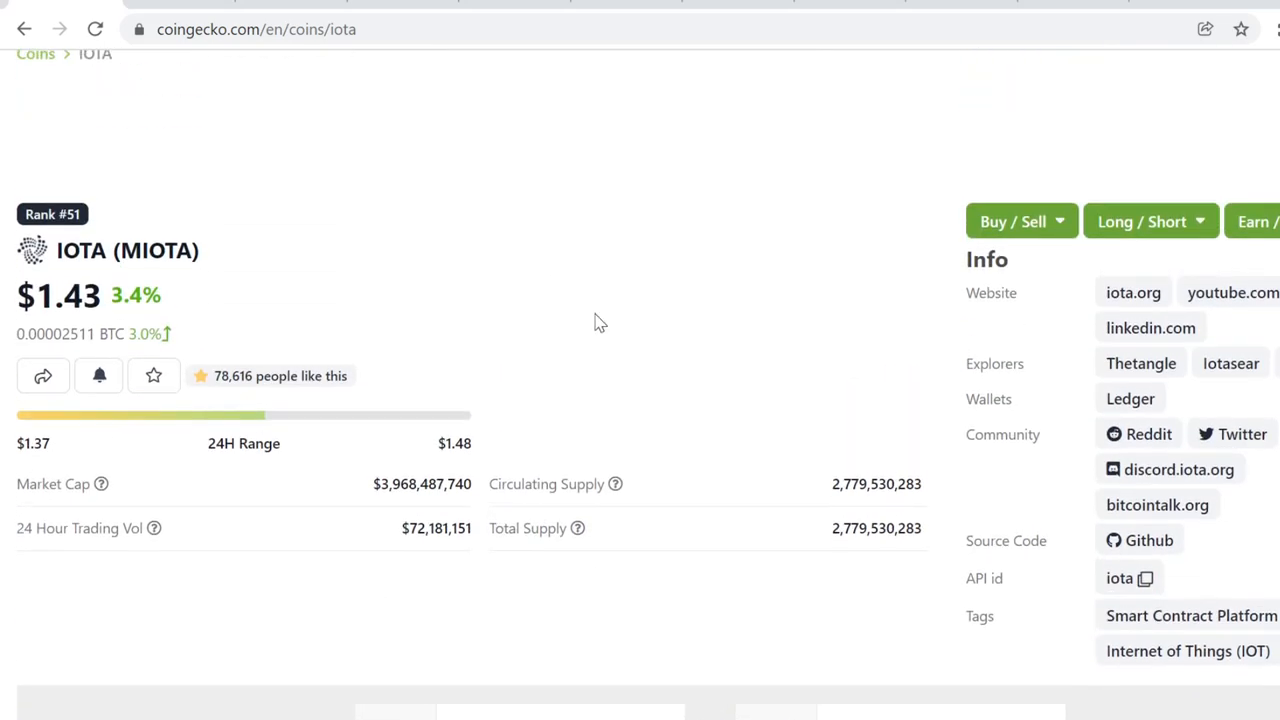
mouse_move(550, 324)
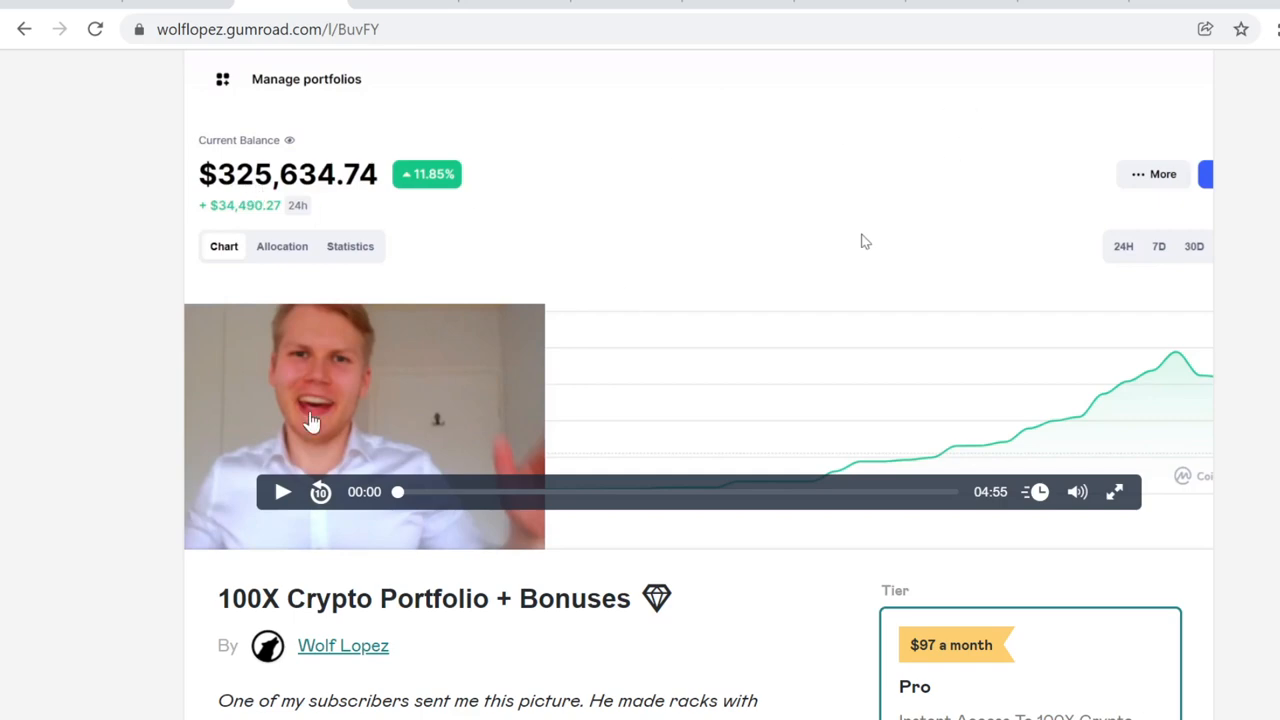
mouse_move(890, 300)
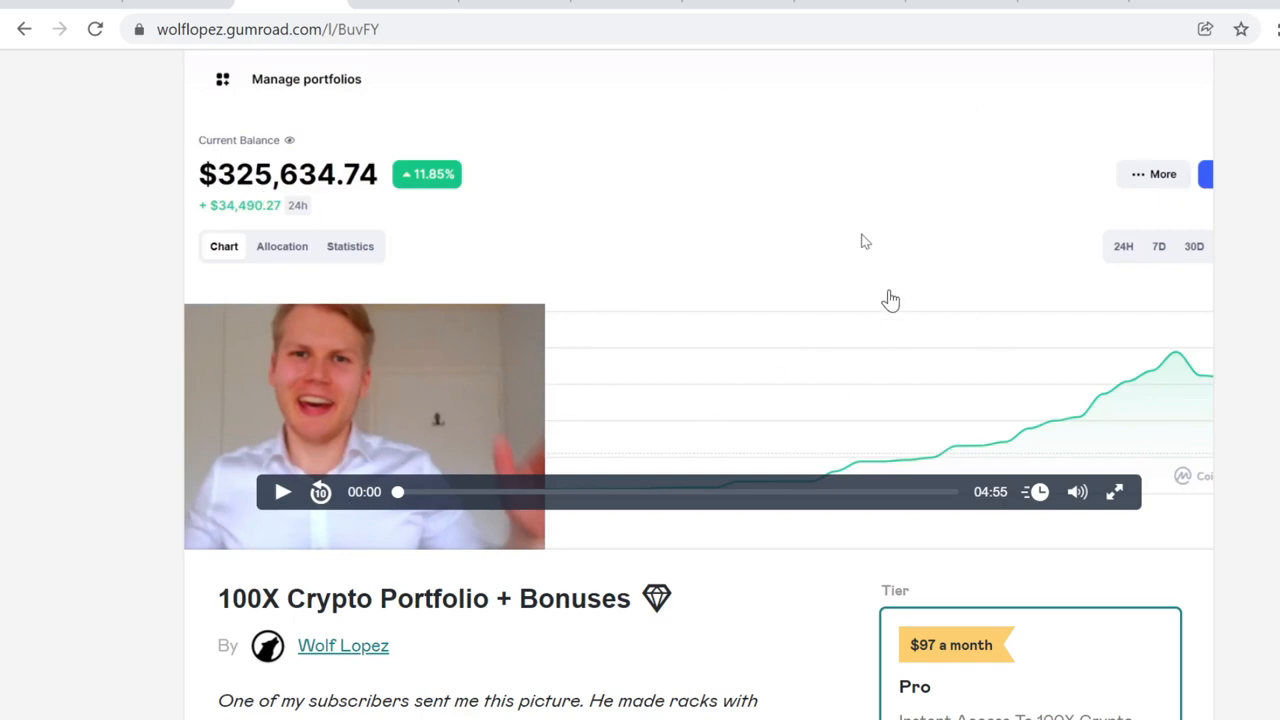
- Scroll down the 100X Crypto Portfolio offer to the Quarter 4 2021 gains list
scroll(down, 3)
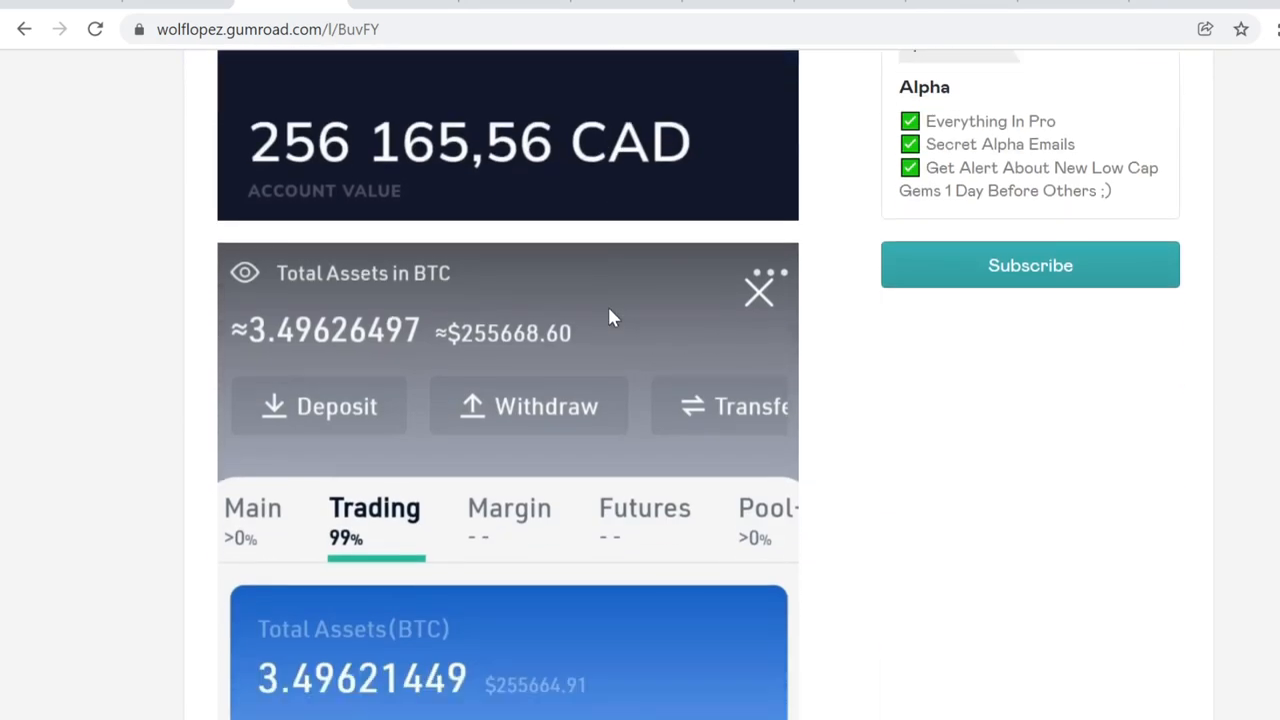
scroll(down, 3)
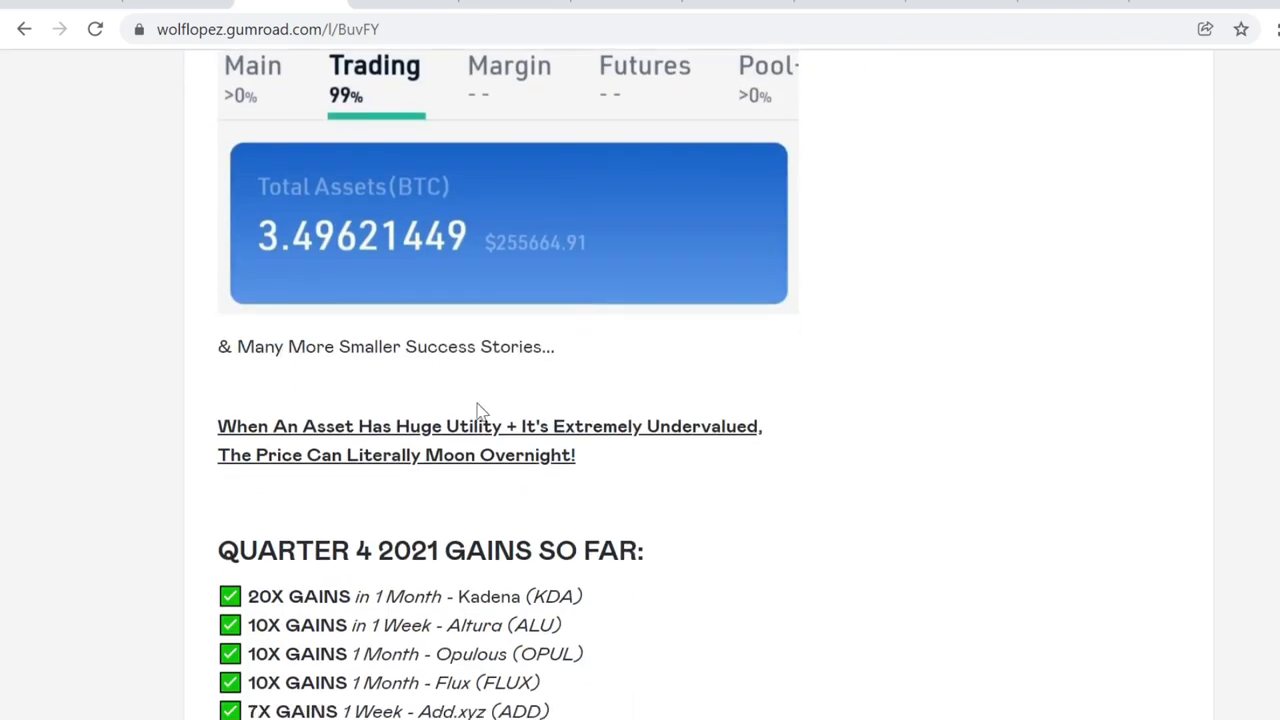
mouse_move(488, 384)
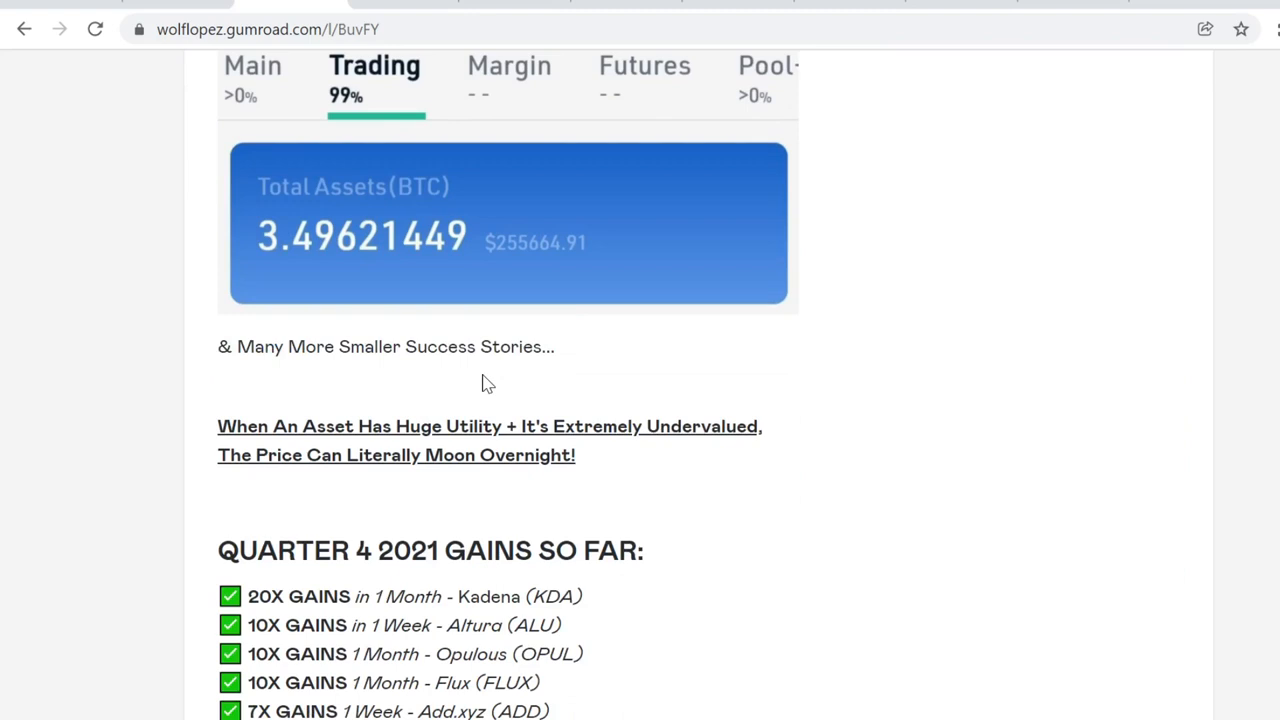
mouse_move(530, 498)
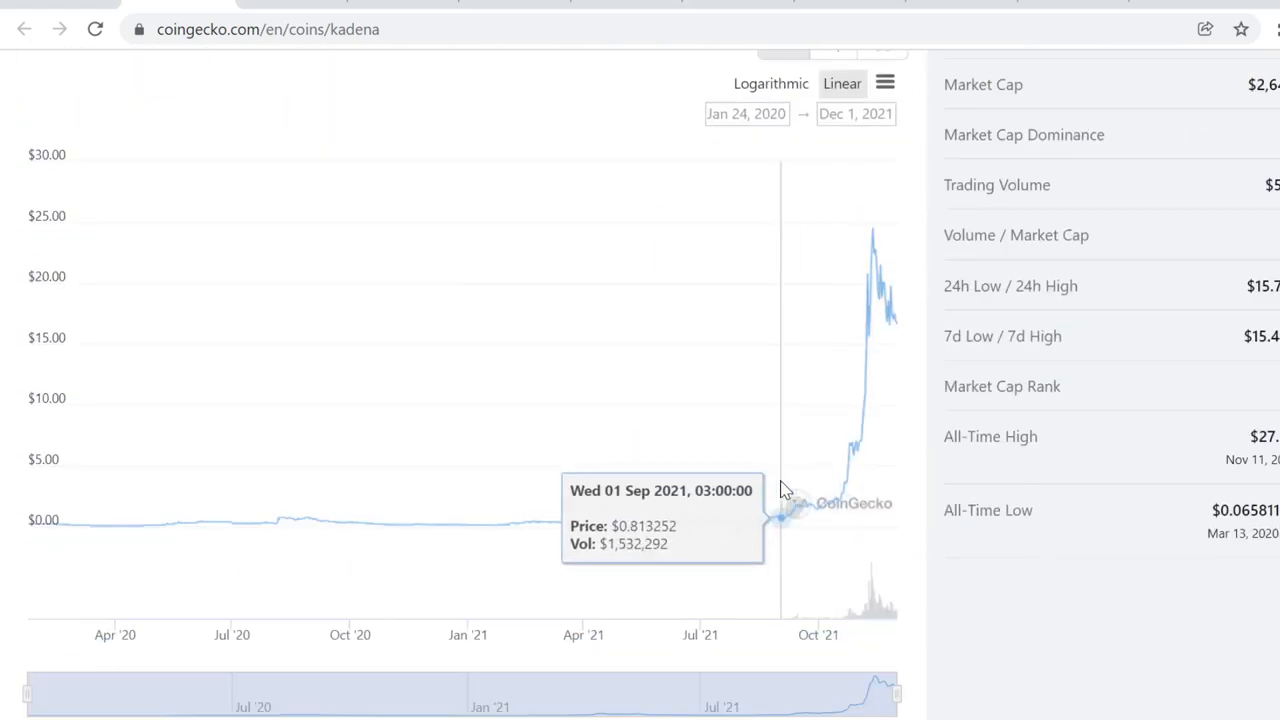
mouse_move(792, 530)
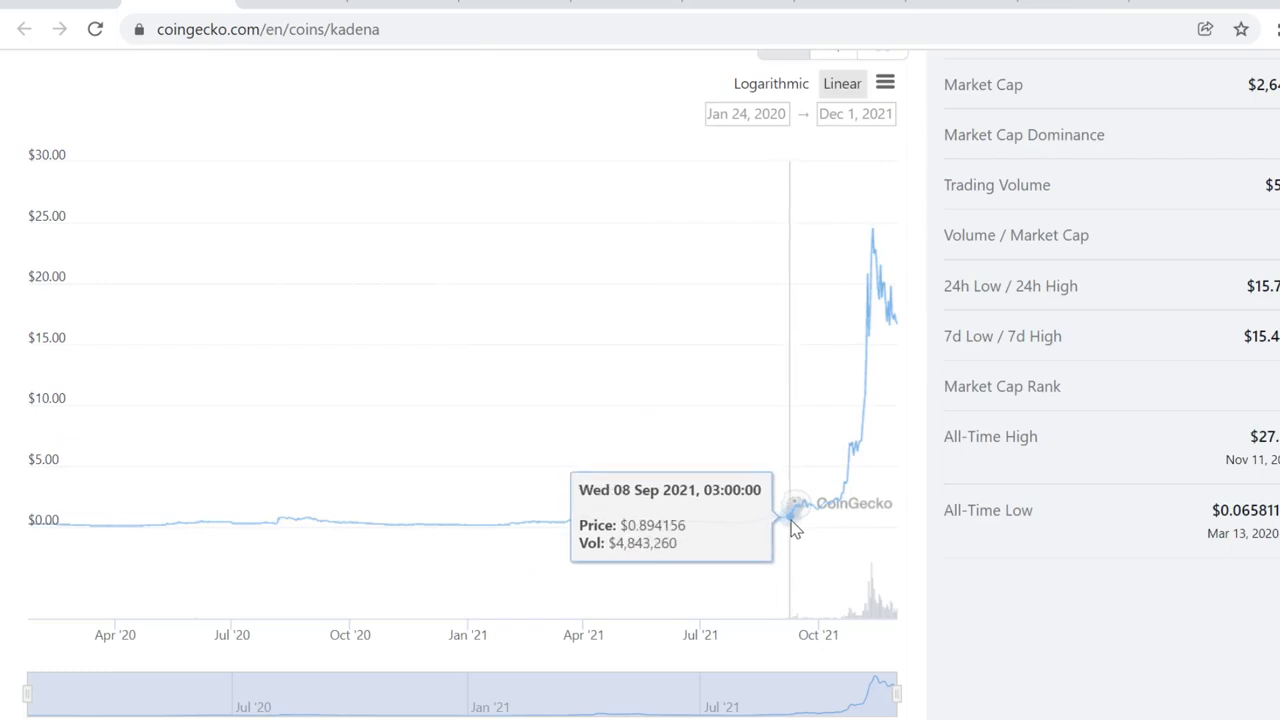
mouse_move(780, 504)
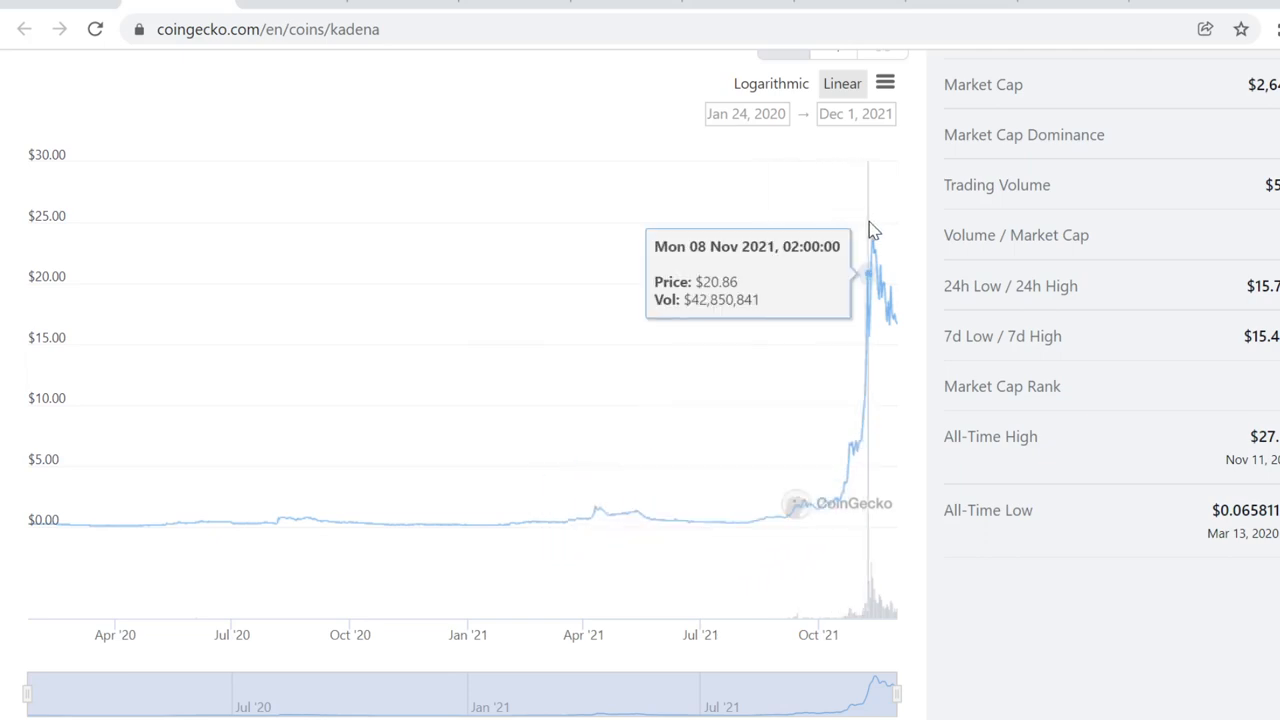
mouse_move(536, 520)
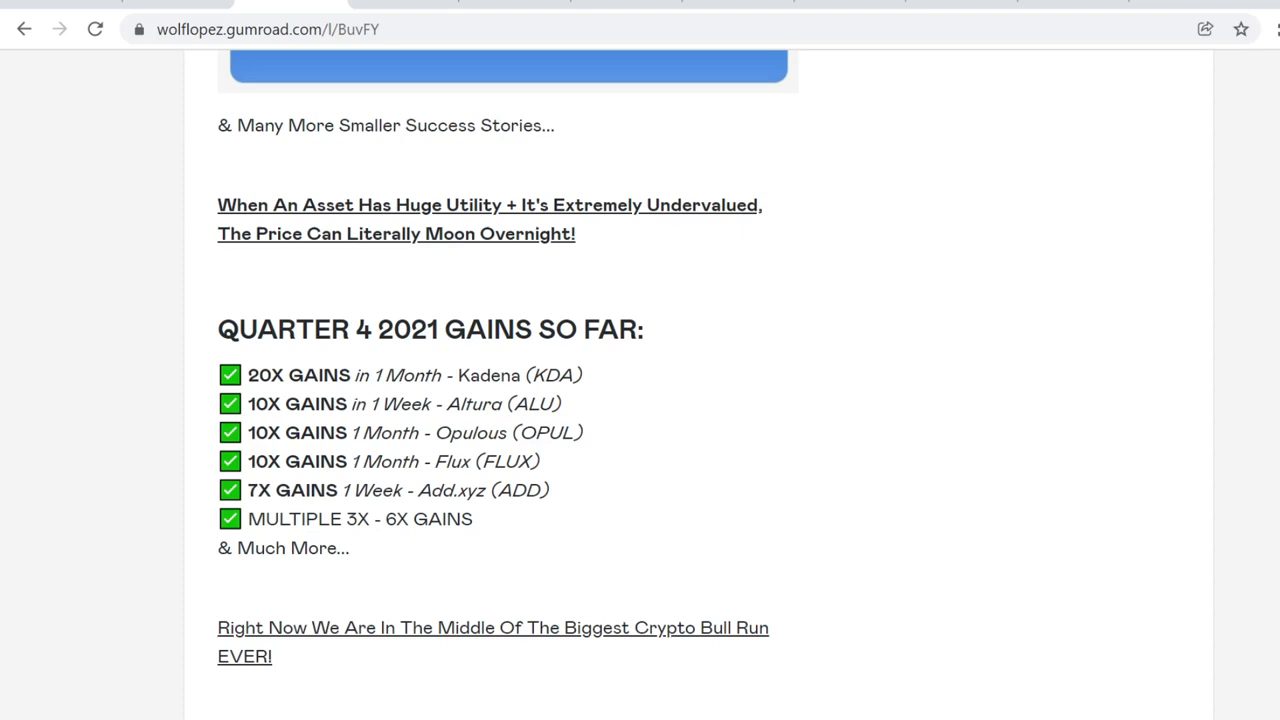
mouse_move(572, 466)
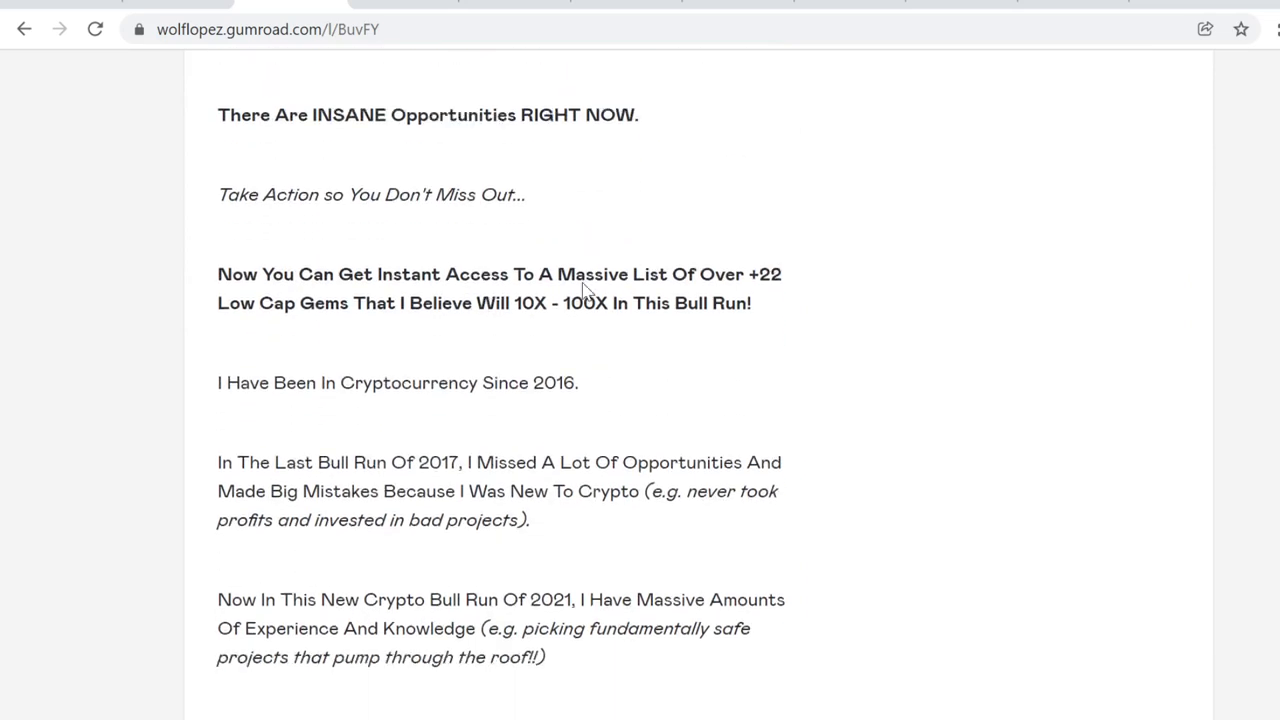
- Scroll the offer description down to the 'Here Is What You Get' bonuses list
scroll(down, 3)
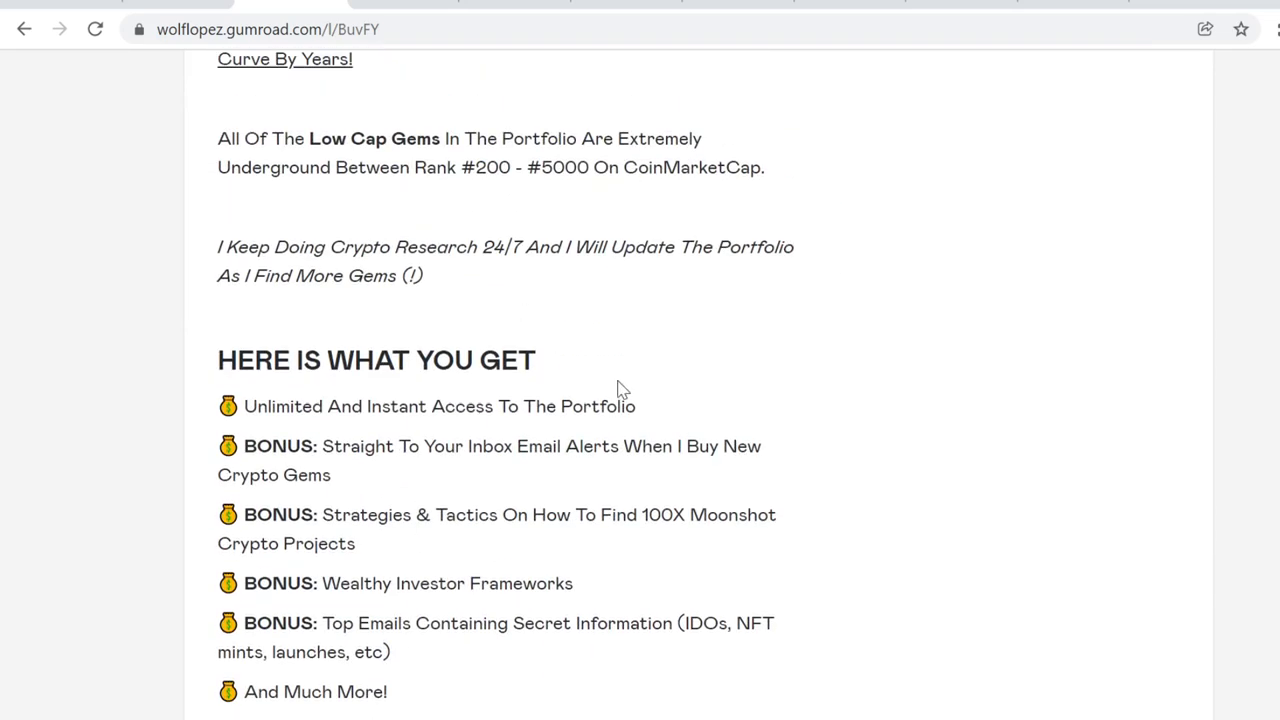
mouse_move(630, 350)
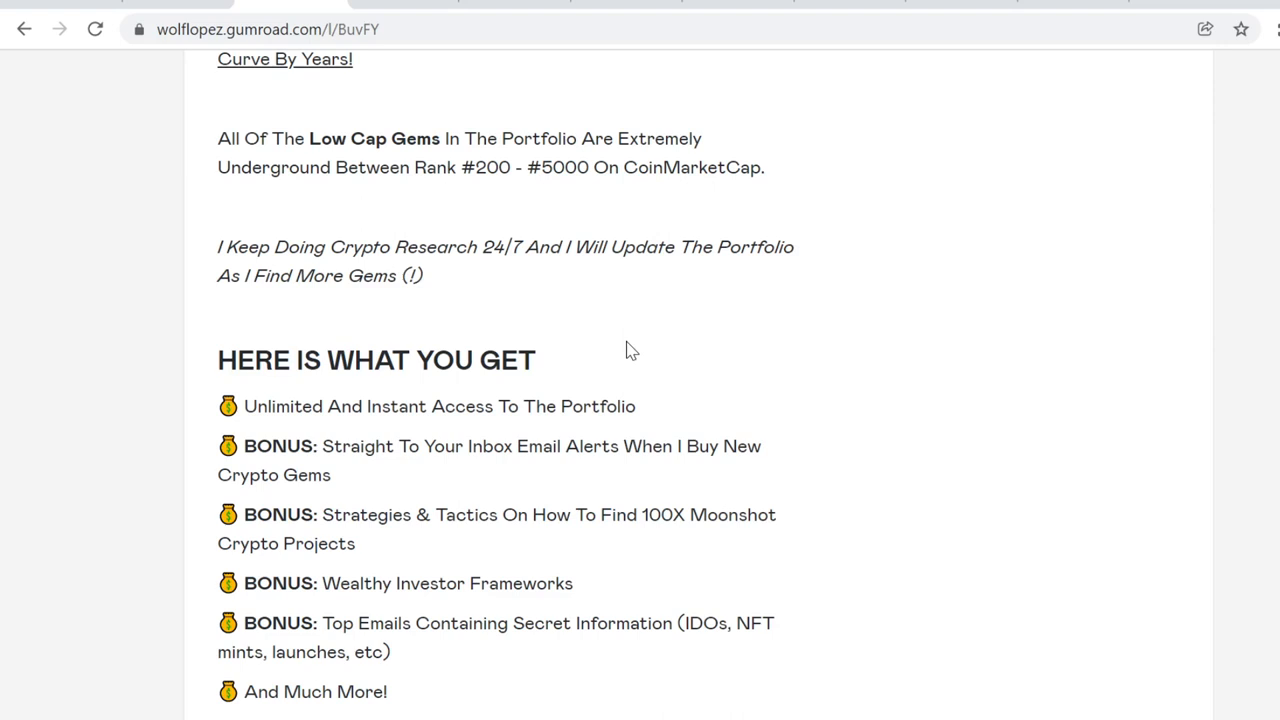
mouse_move(248, 16)
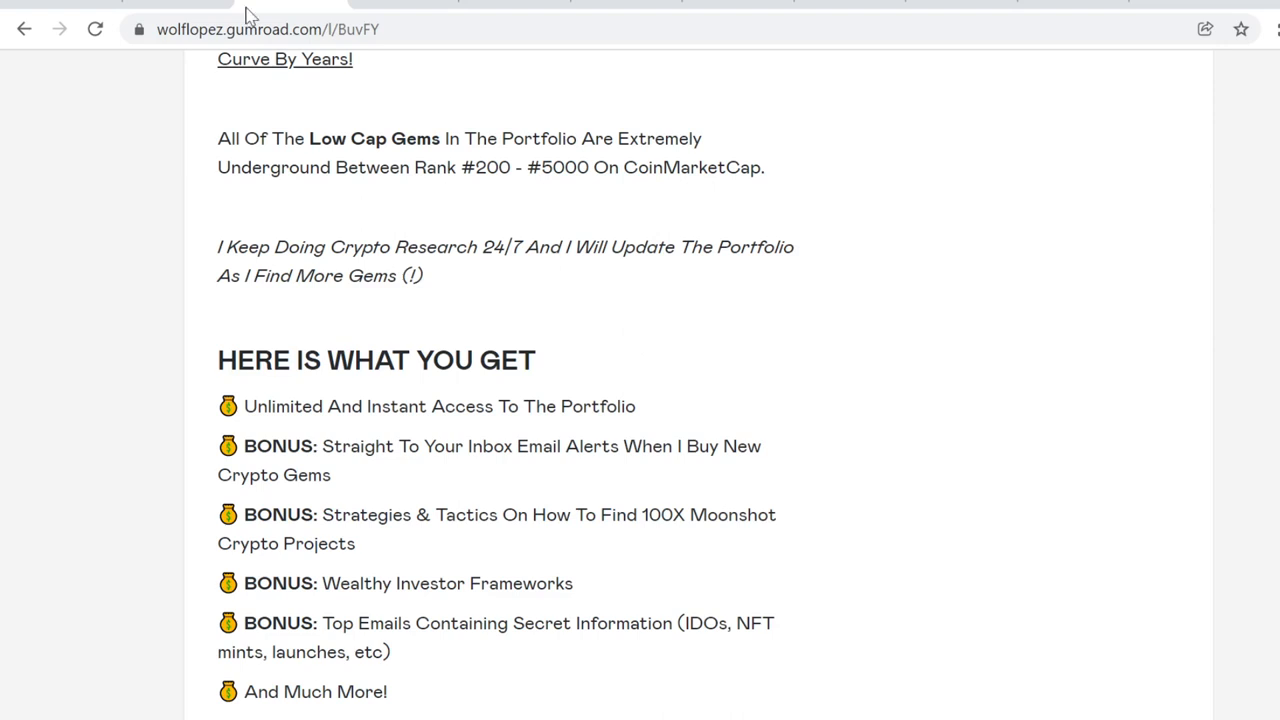
- Highlight the Moonshot crypto strategies and Wealthy Investor Frameworks bonus lines
drag(528, 446, 332, 474)
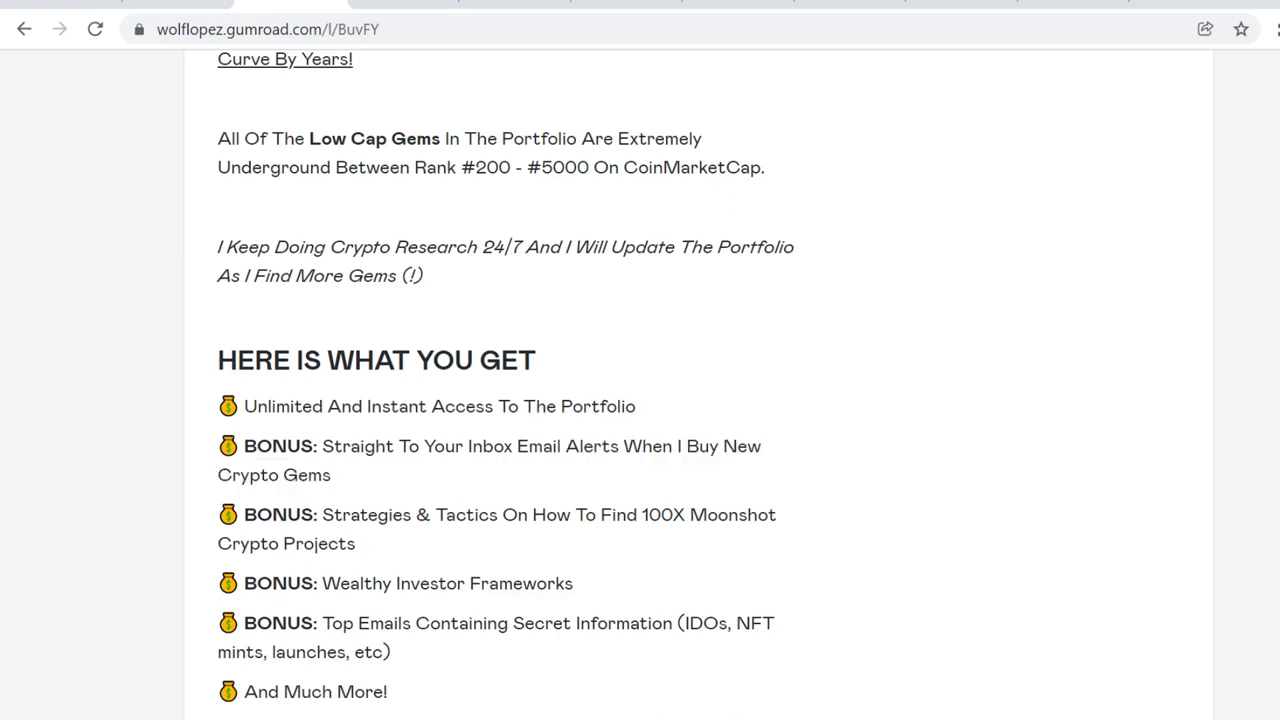
drag(322, 514, 356, 544)
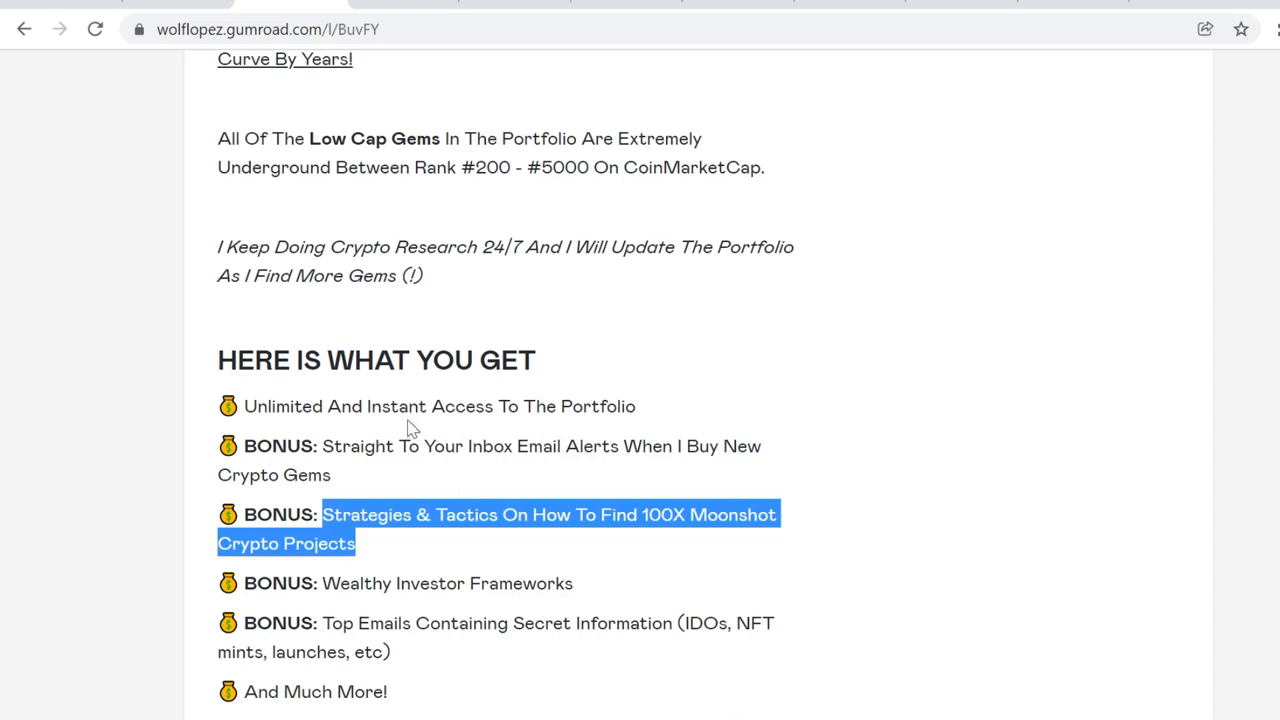
mouse_move(806, 408)
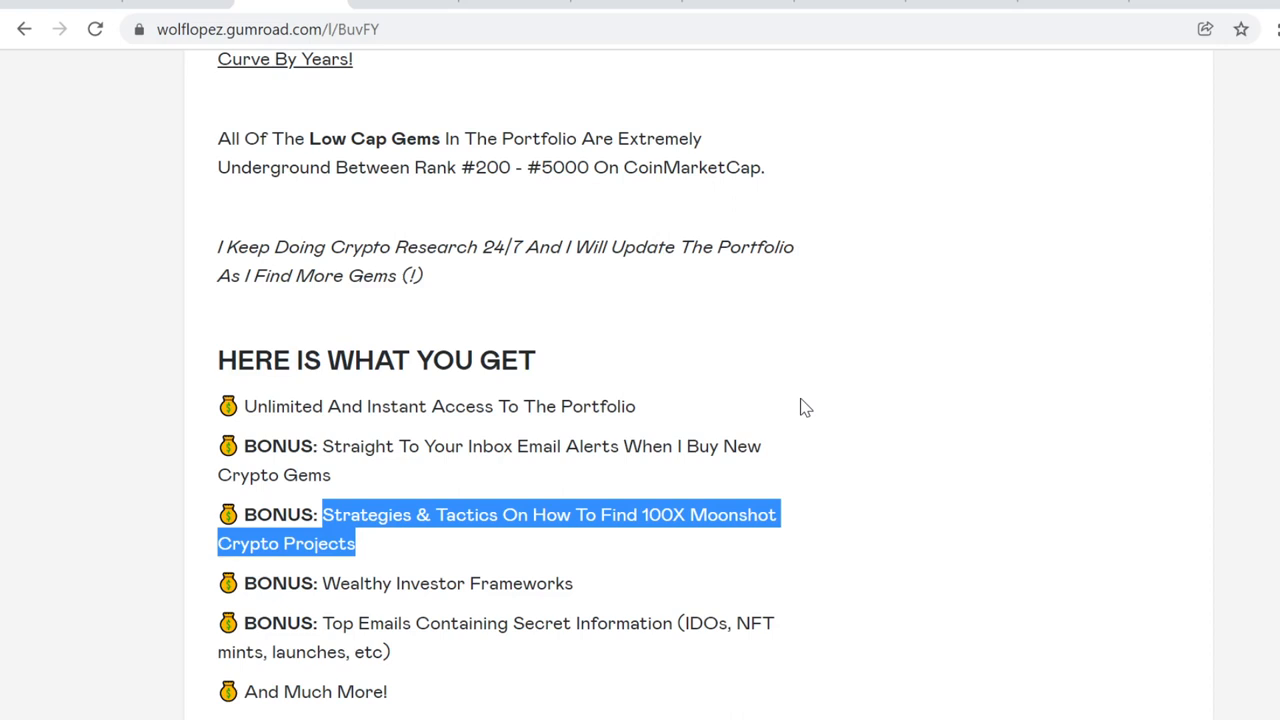
mouse_move(818, 378)
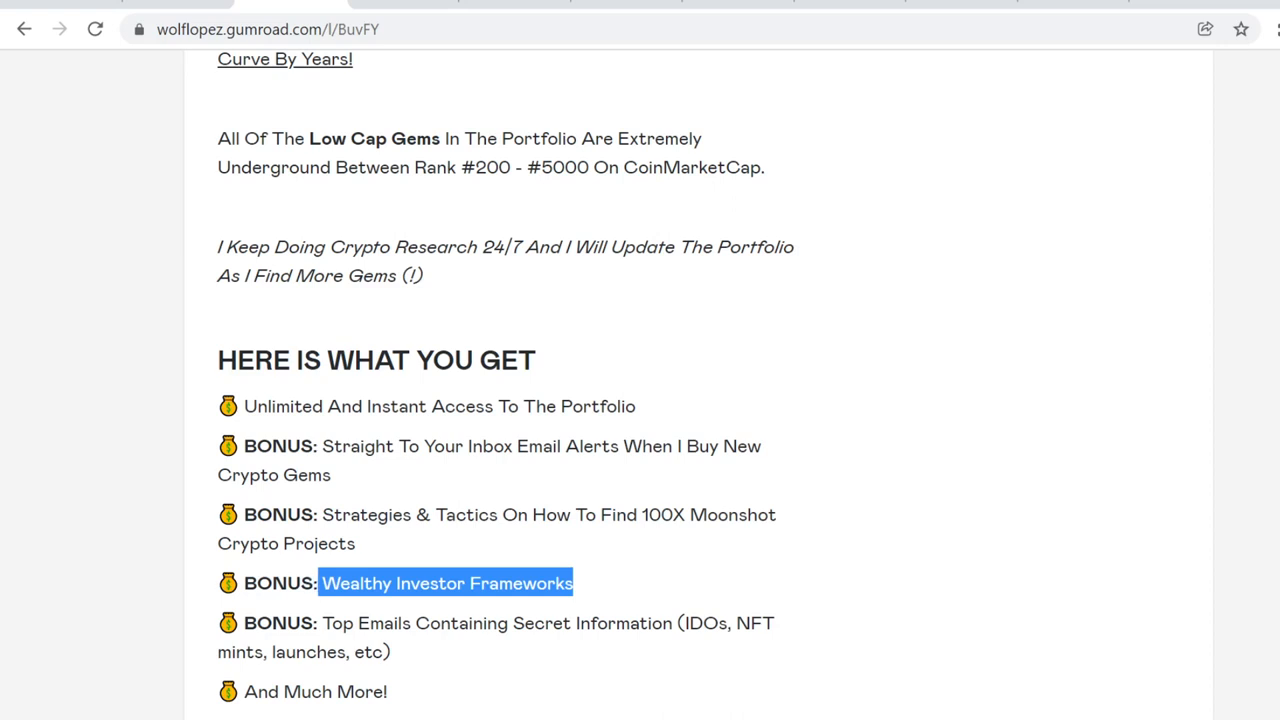
- Clear the text highlight and return to the offer title with $97 Pro and $197 Alpha tiers
click(588, 584)
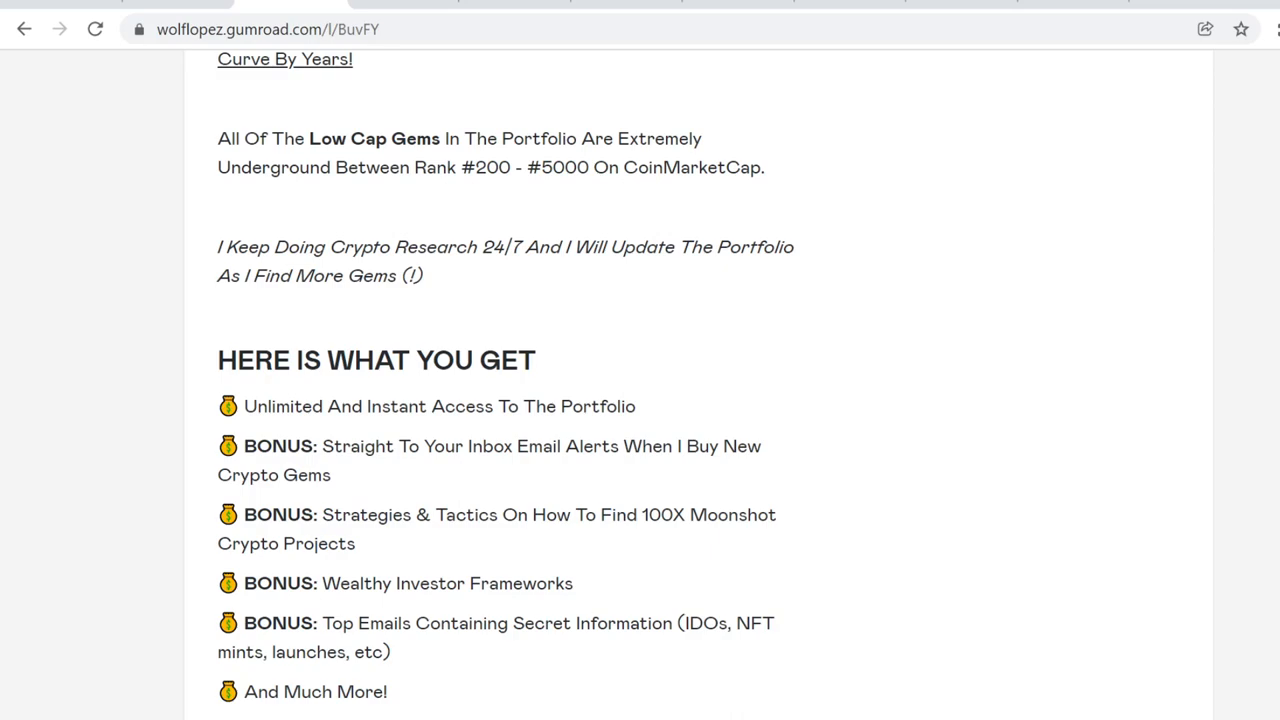
scroll(up, 3)
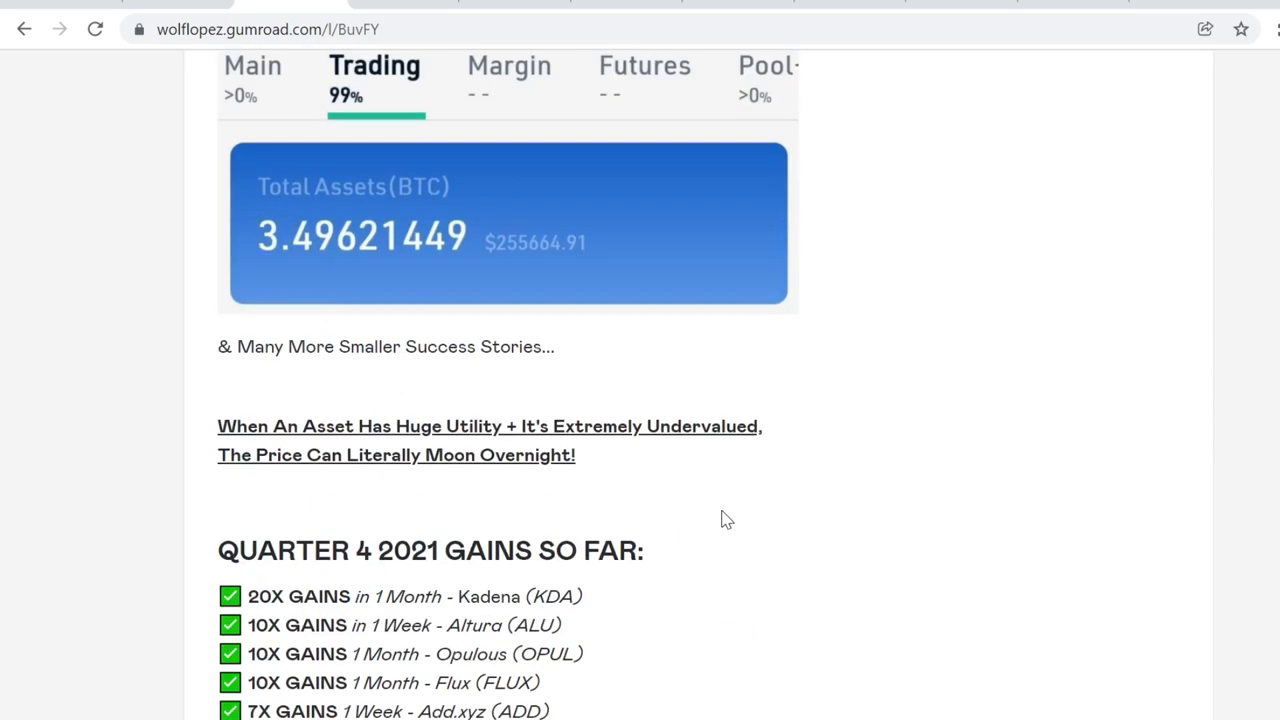
scroll(up, 3)
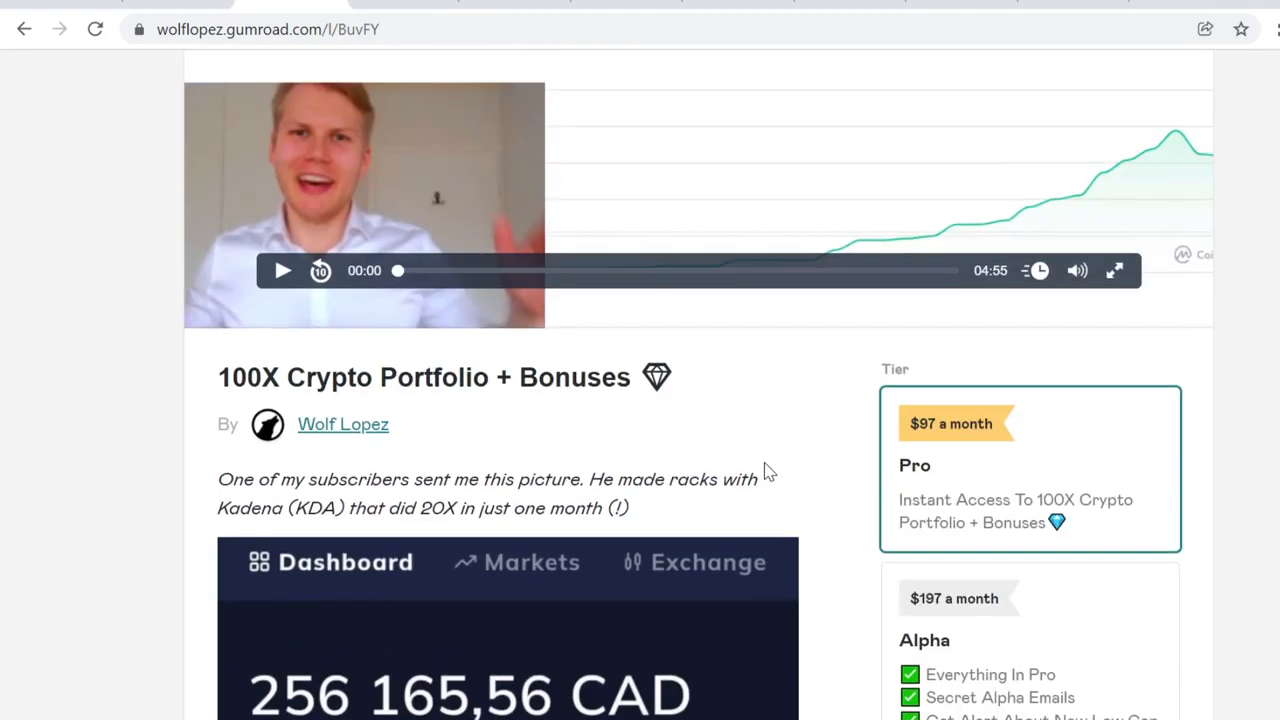